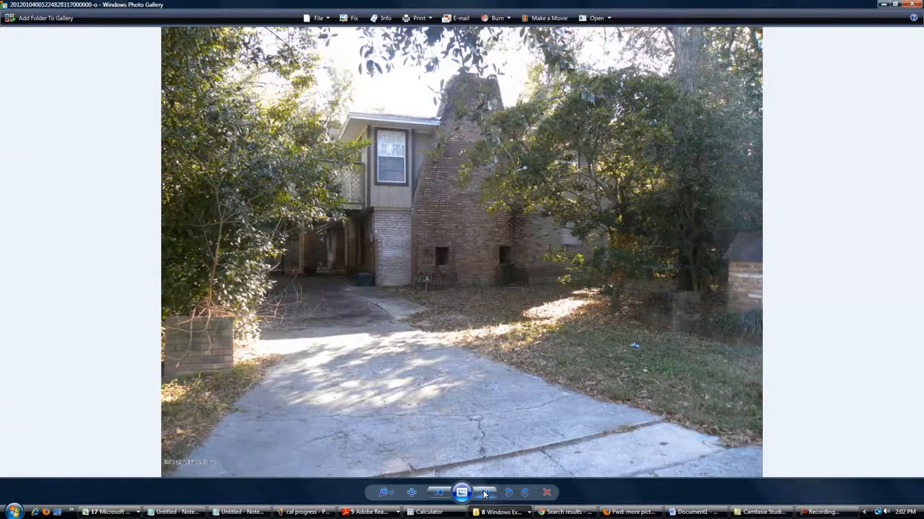
Step through the brick house's photos: interior room, dining room, bedrooms and fenced back yard.
click(508, 492)
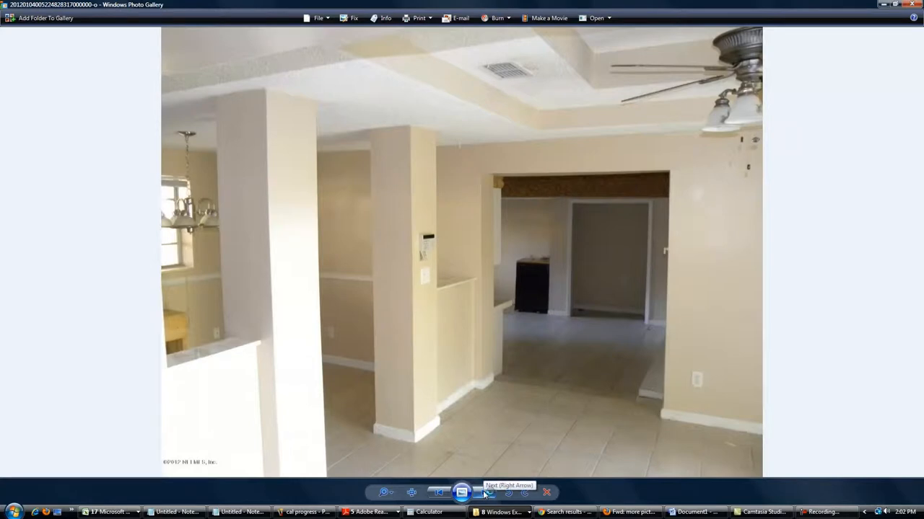
click(485, 492)
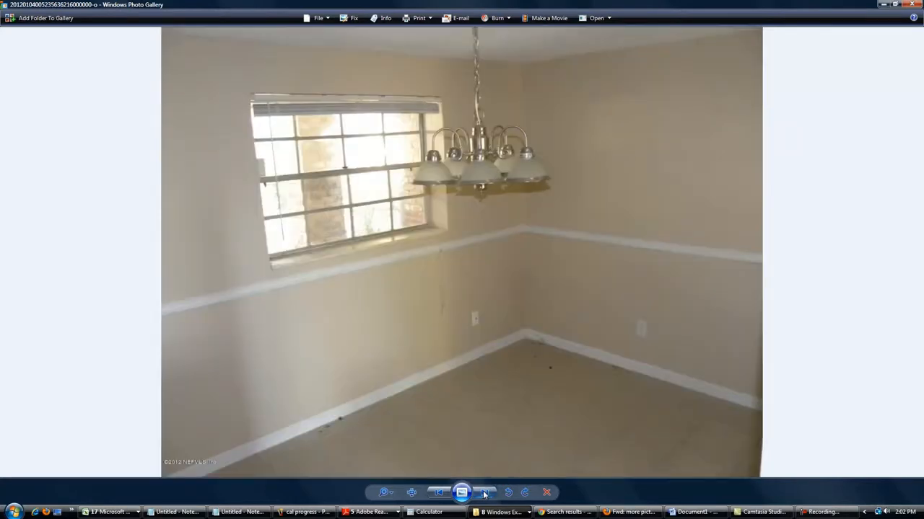
click(507, 492)
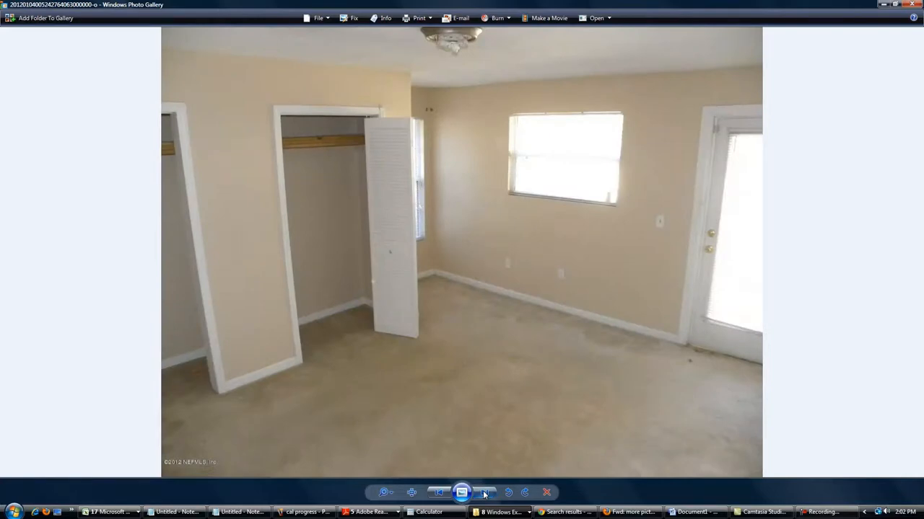
click(485, 492)
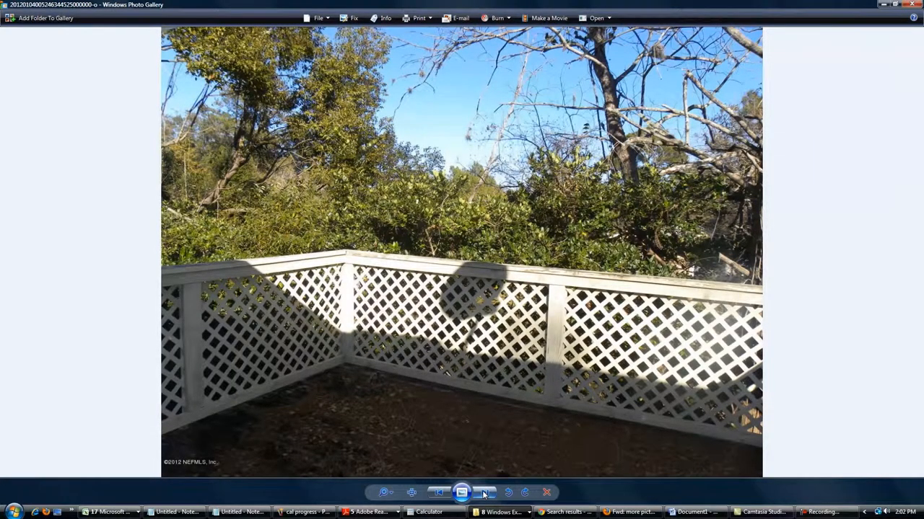
click(484, 492)
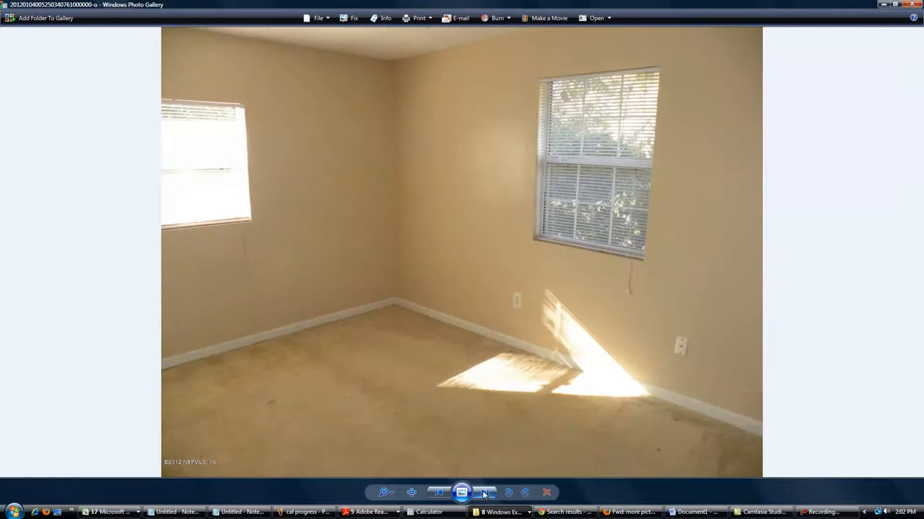
click(486, 492)
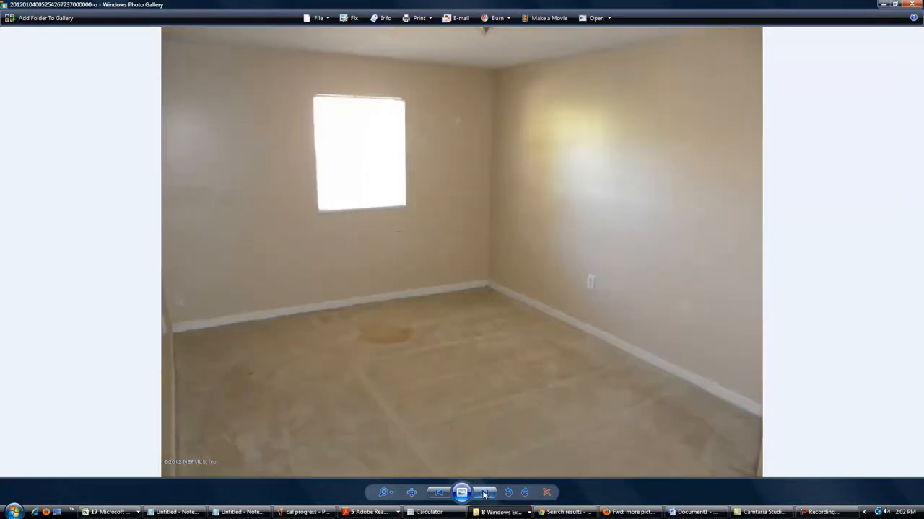
Step through the second house's kitchen, hallway, bathroom, living room and vanity photos.
click(508, 492)
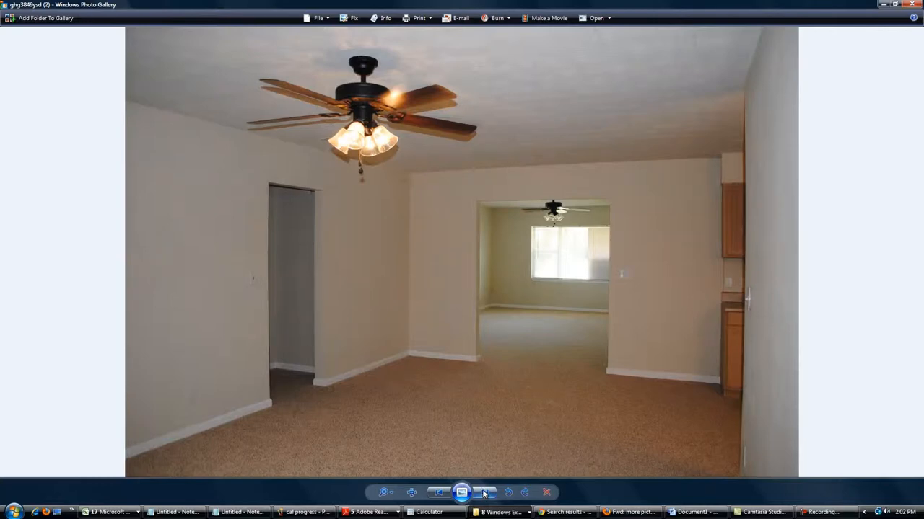
click(485, 493)
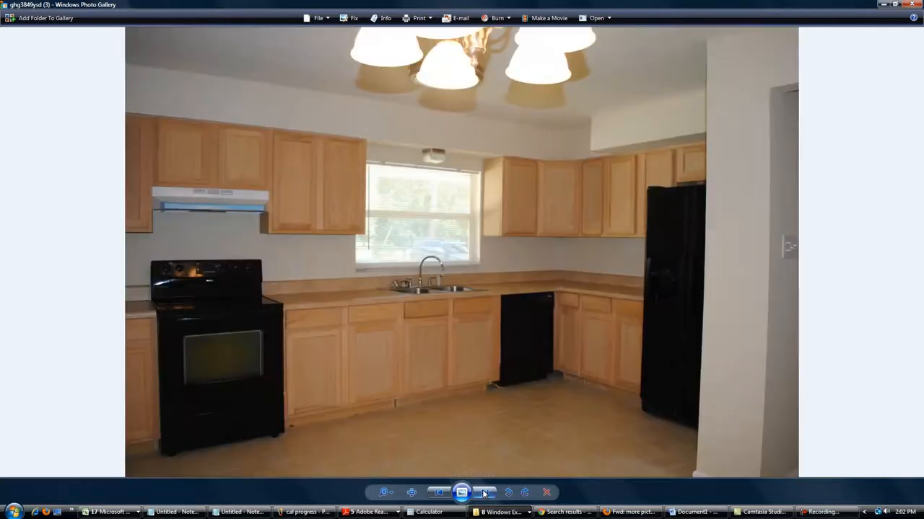
click(487, 493)
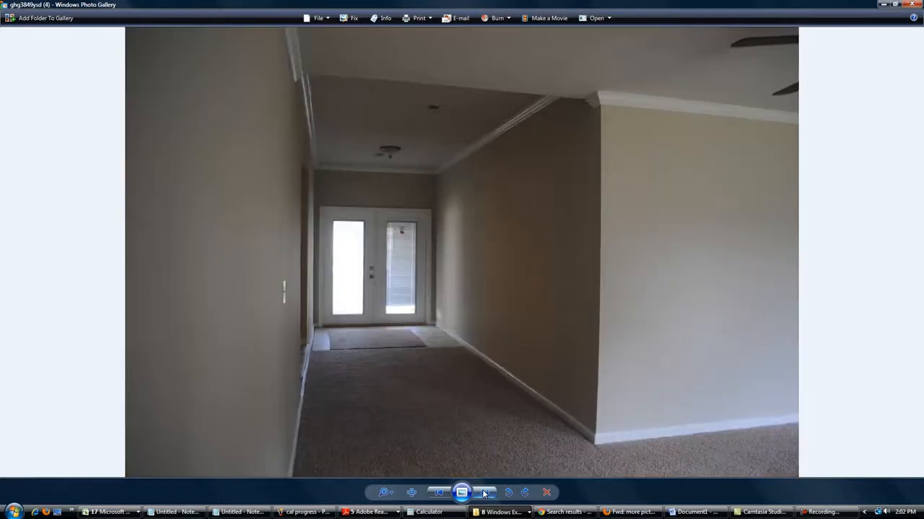
click(486, 492)
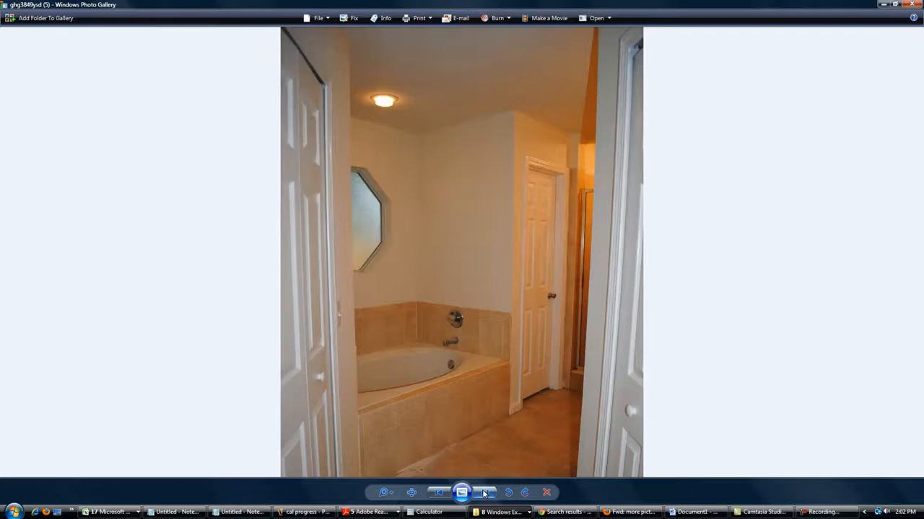
click(486, 492)
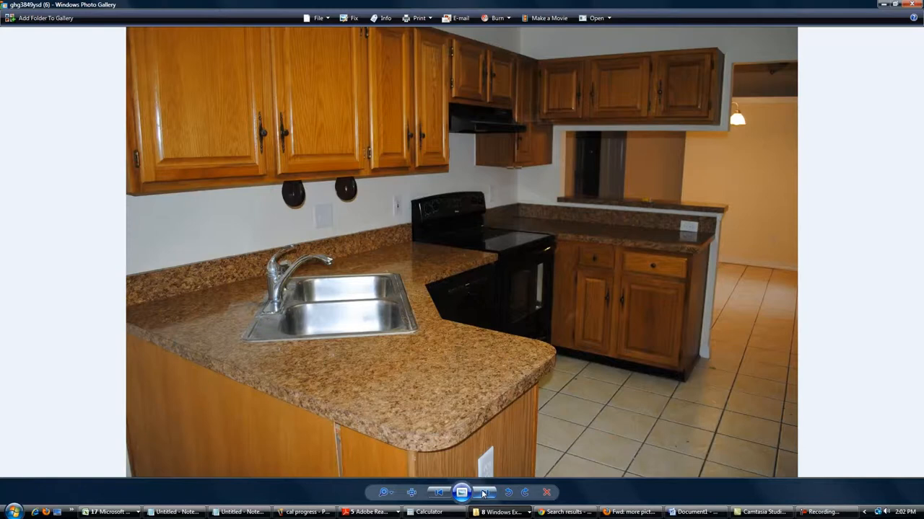
click(484, 492)
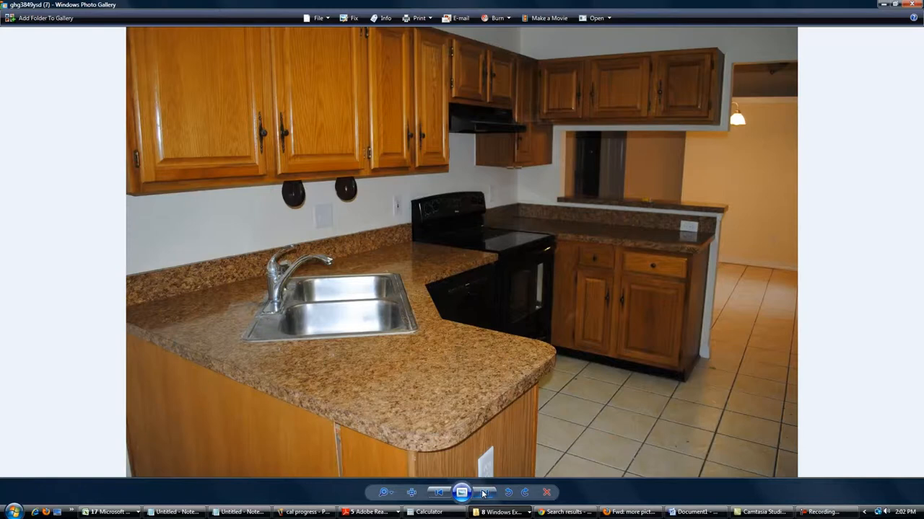
click(486, 493)
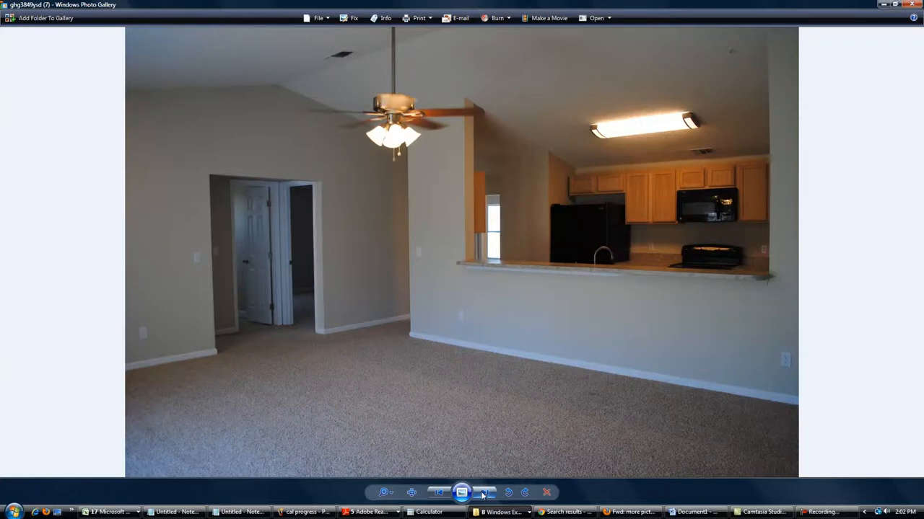
click(485, 492)
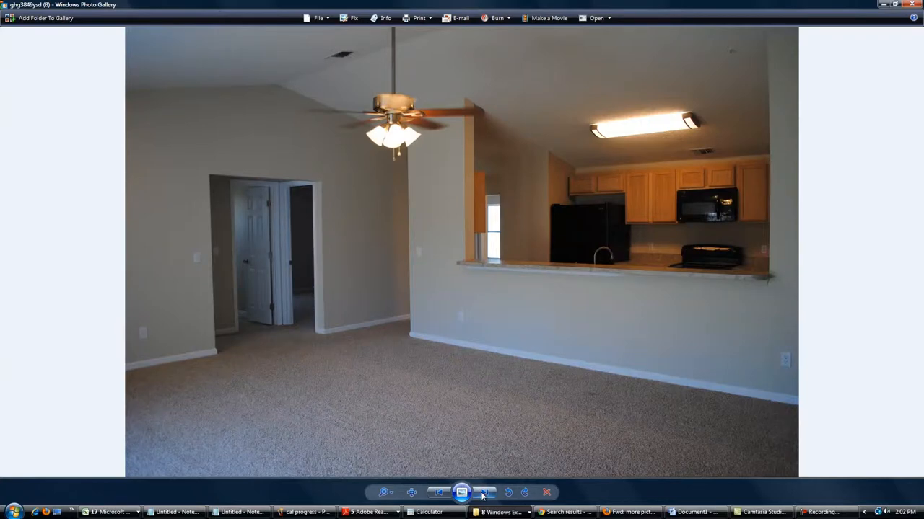
click(486, 492)
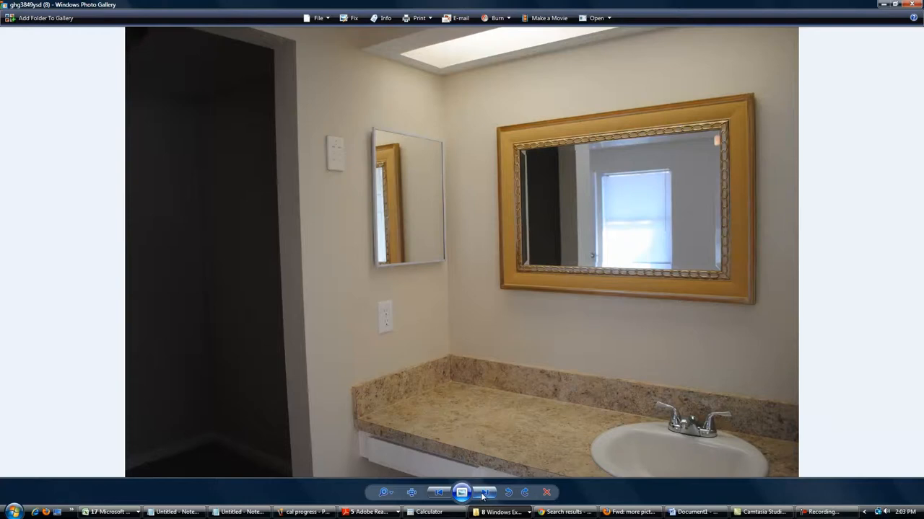
click(486, 492)
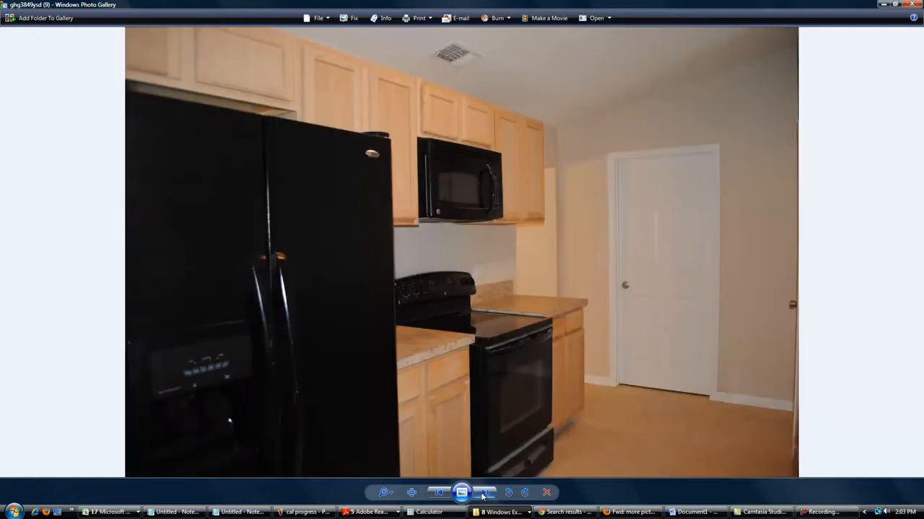
click(508, 493)
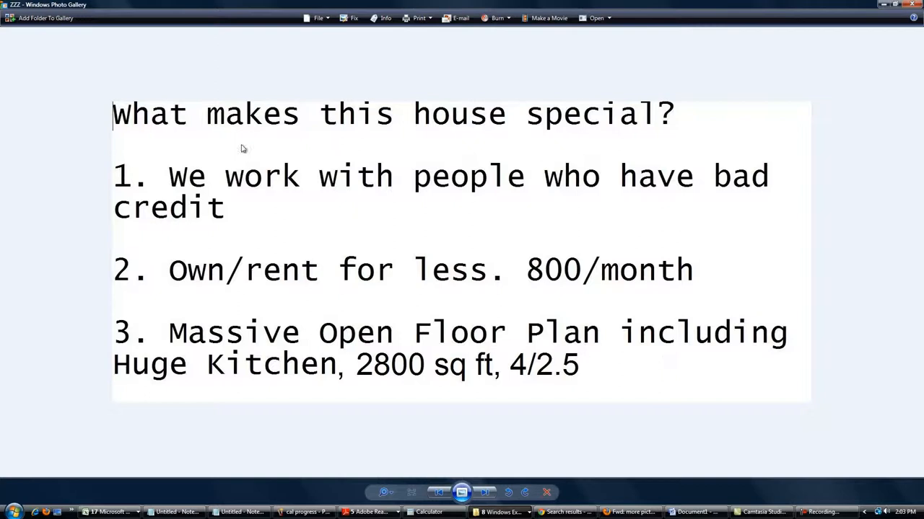
mouse_move(142, 133)
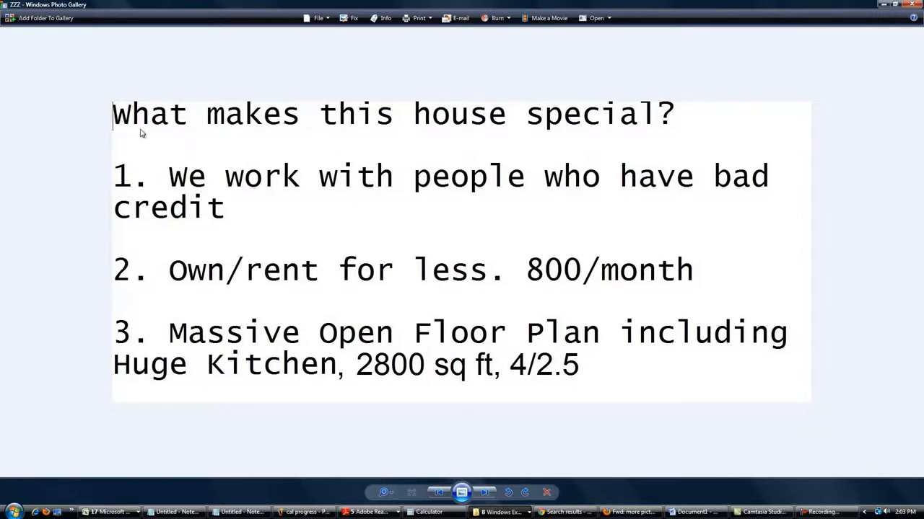
mouse_move(122, 183)
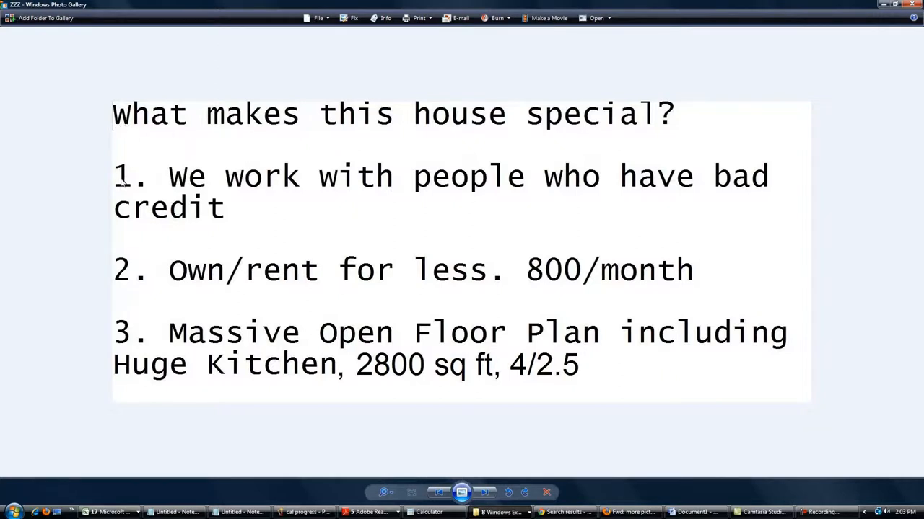
mouse_move(115, 175)
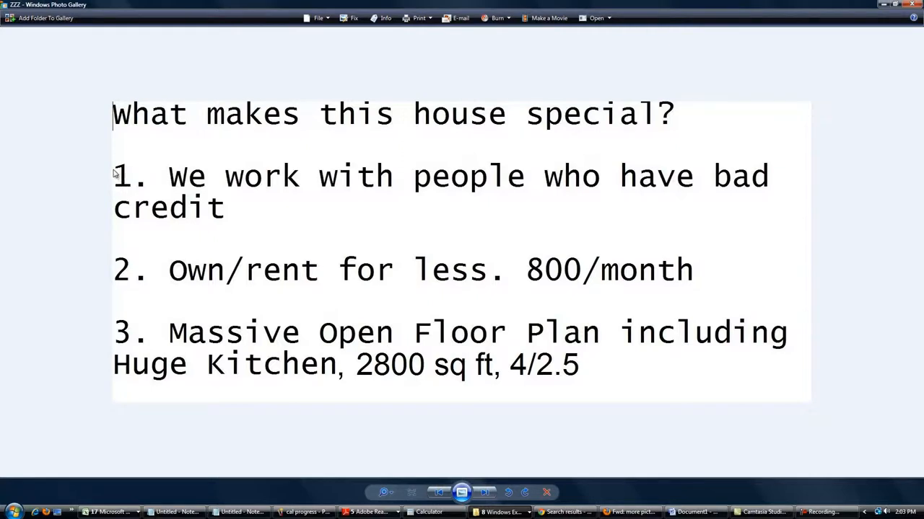
mouse_move(115, 203)
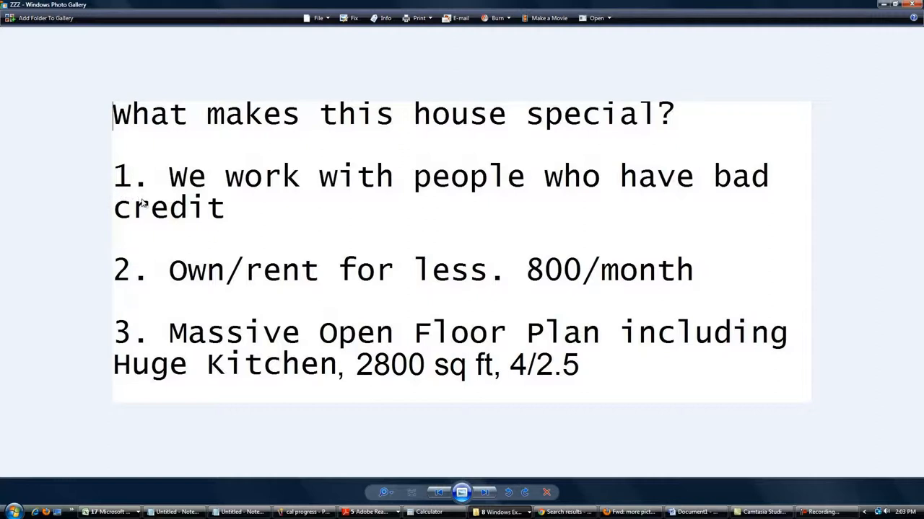
mouse_move(667, 124)
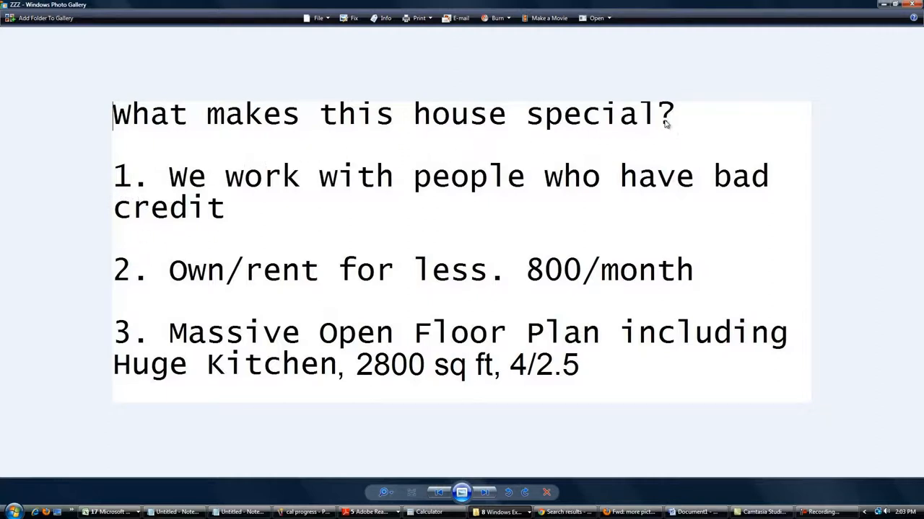
mouse_move(459, 210)
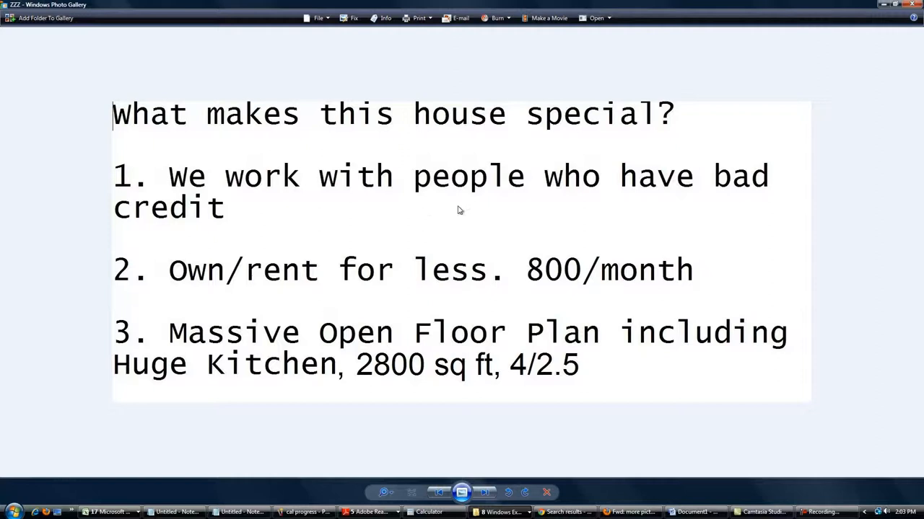
mouse_move(465, 212)
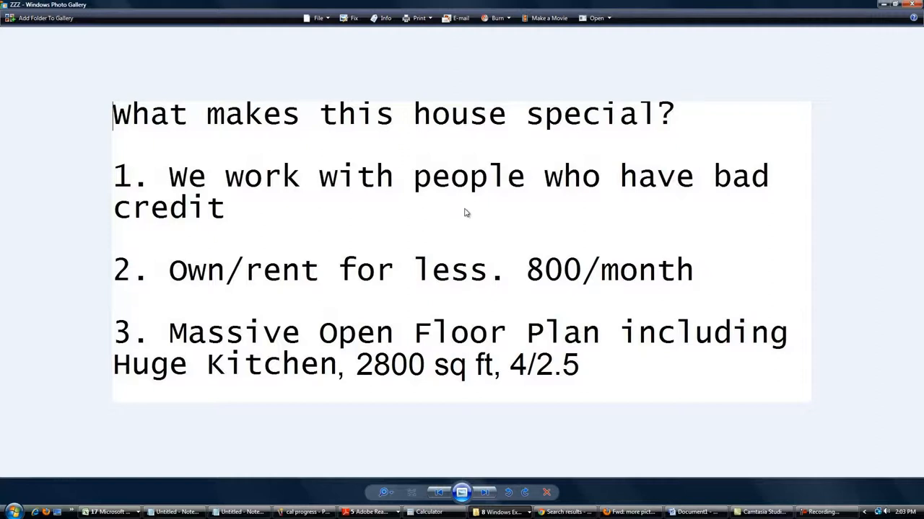
mouse_move(145, 261)
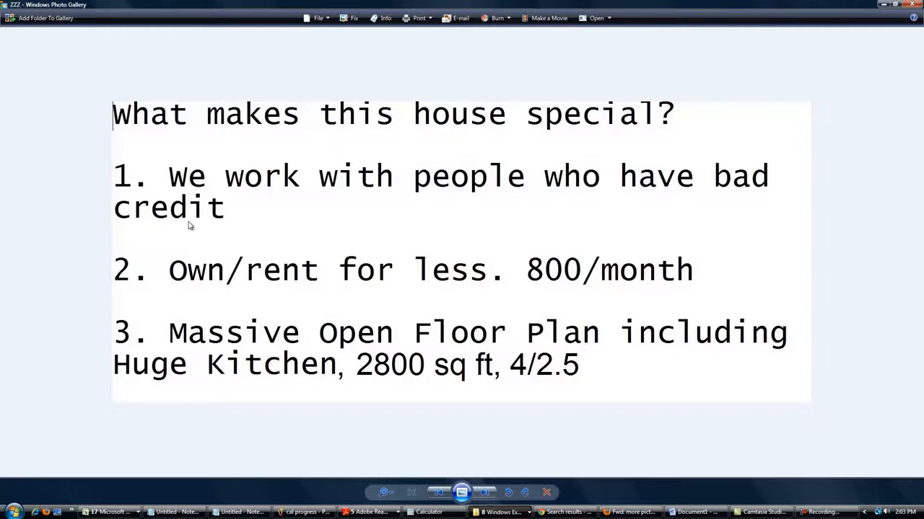
mouse_move(197, 193)
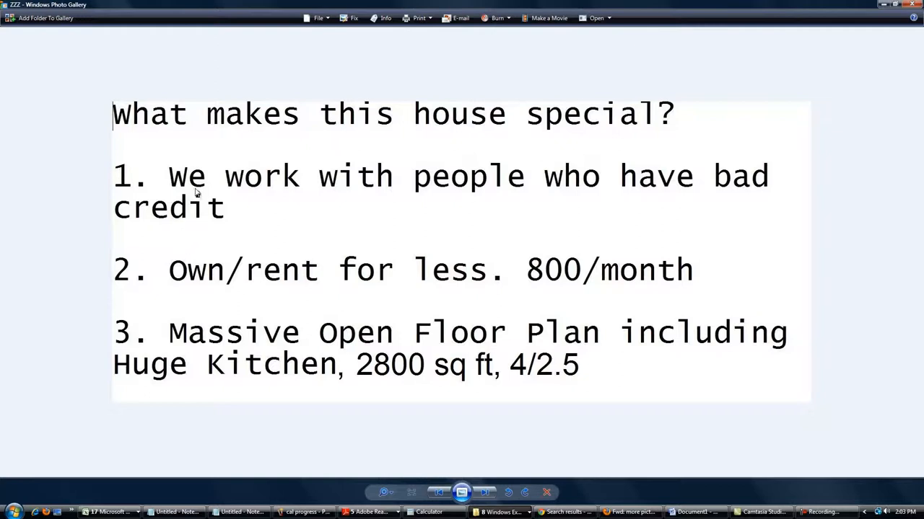
mouse_move(208, 186)
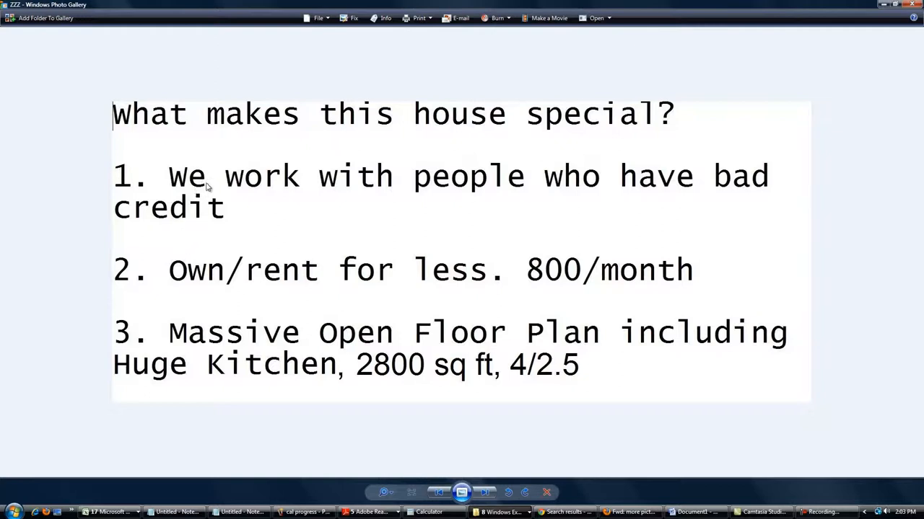
mouse_move(170, 296)
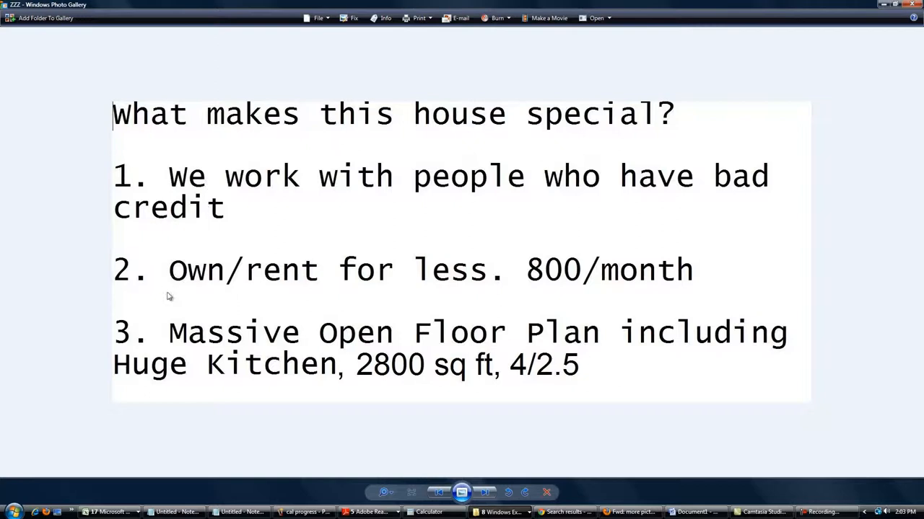
mouse_move(375, 291)
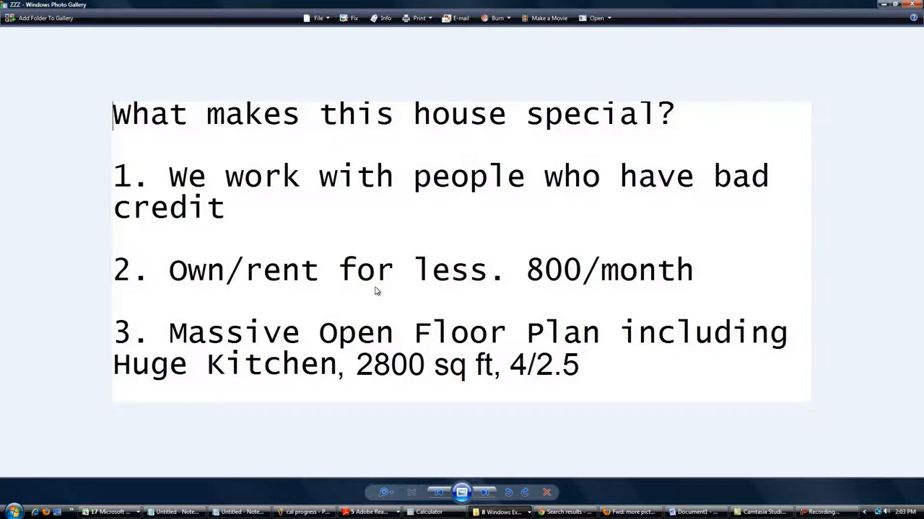
mouse_move(386, 295)
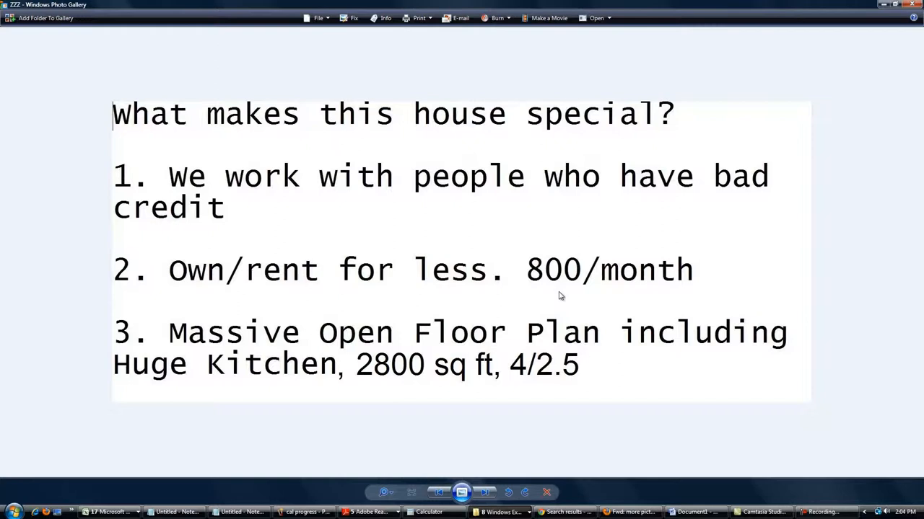
mouse_move(581, 326)
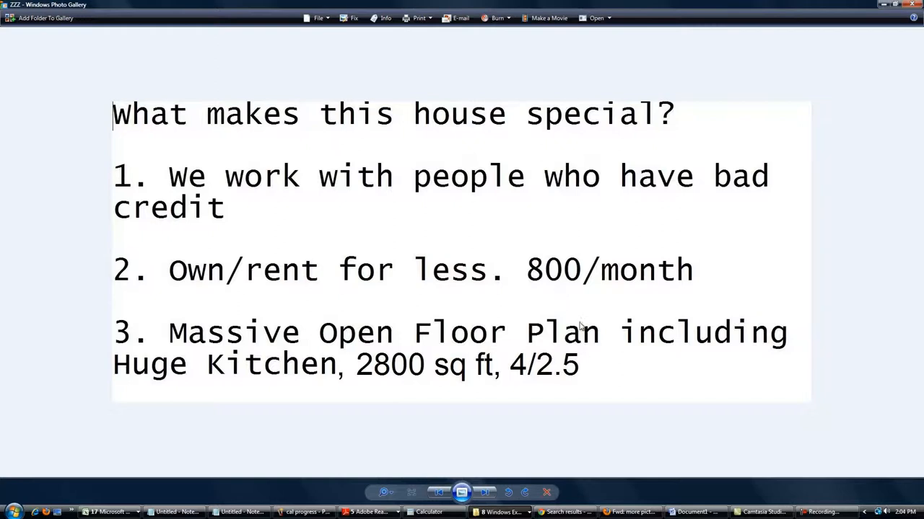
mouse_move(604, 391)
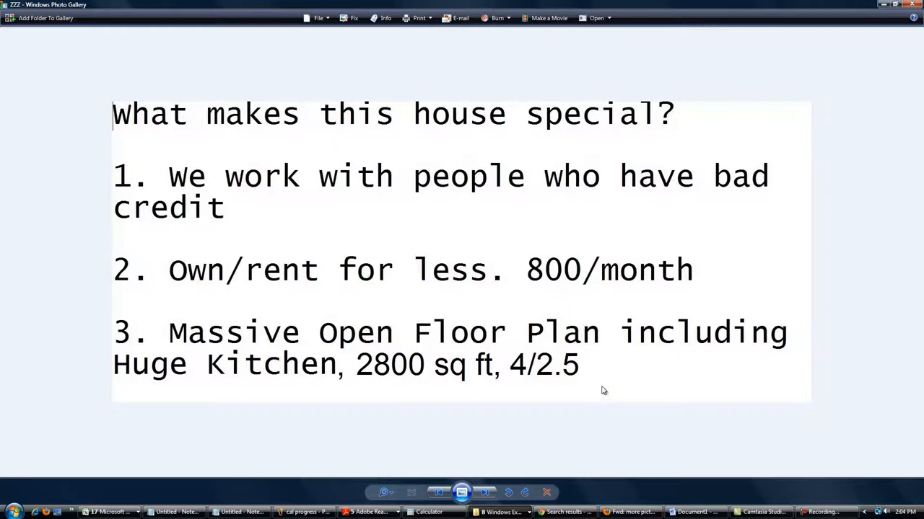
mouse_move(604, 388)
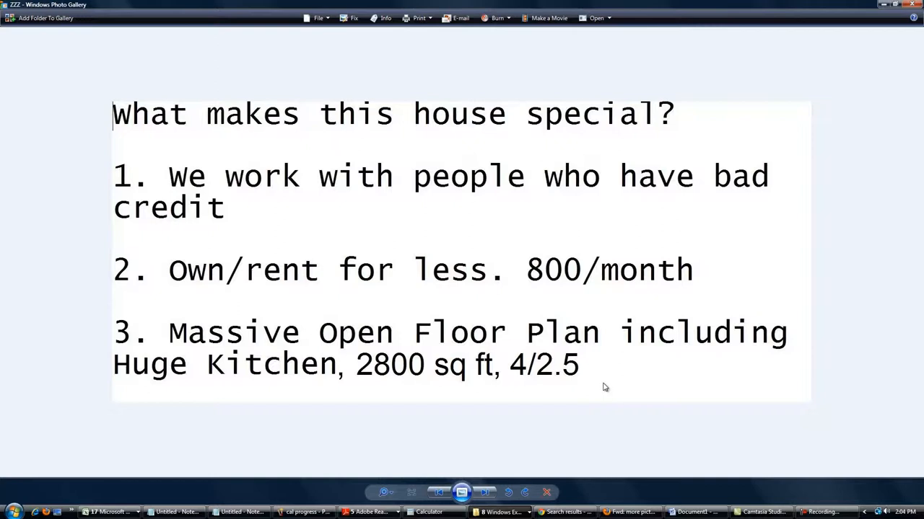
mouse_move(605, 389)
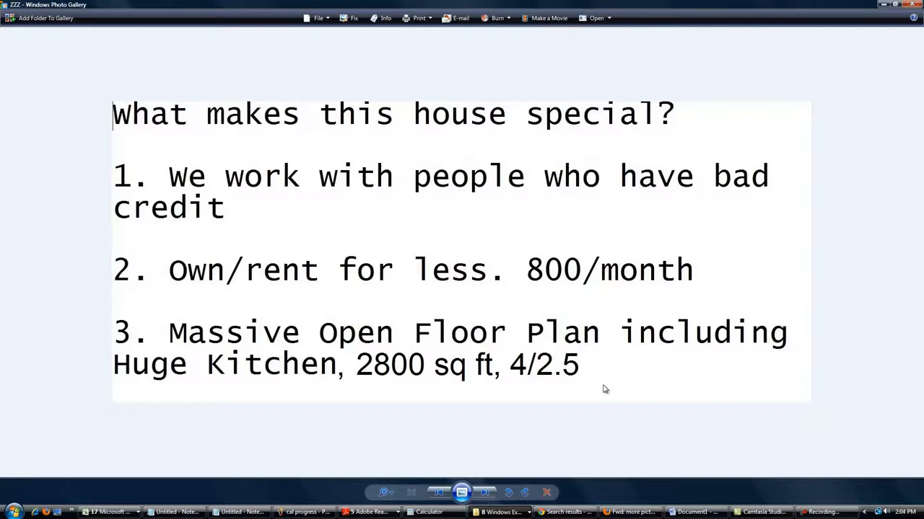
mouse_move(596, 380)
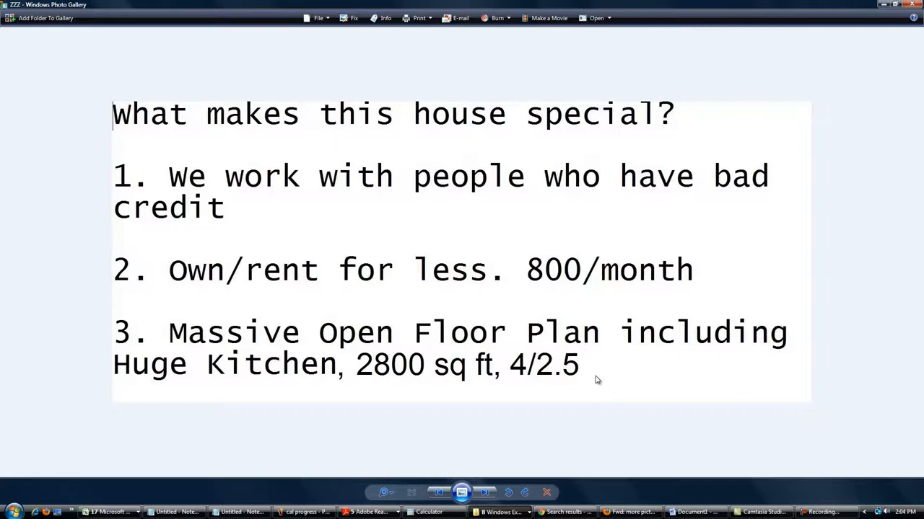
mouse_move(590, 352)
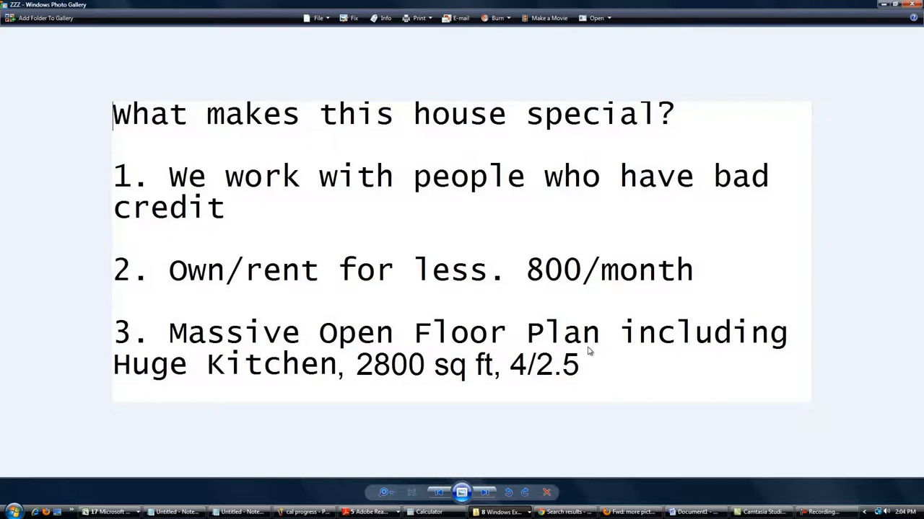
mouse_move(578, 354)
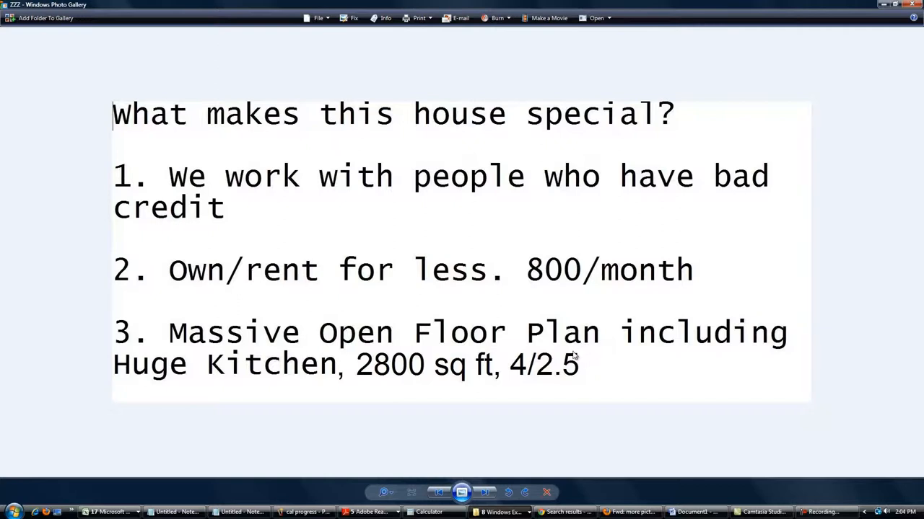
mouse_move(577, 354)
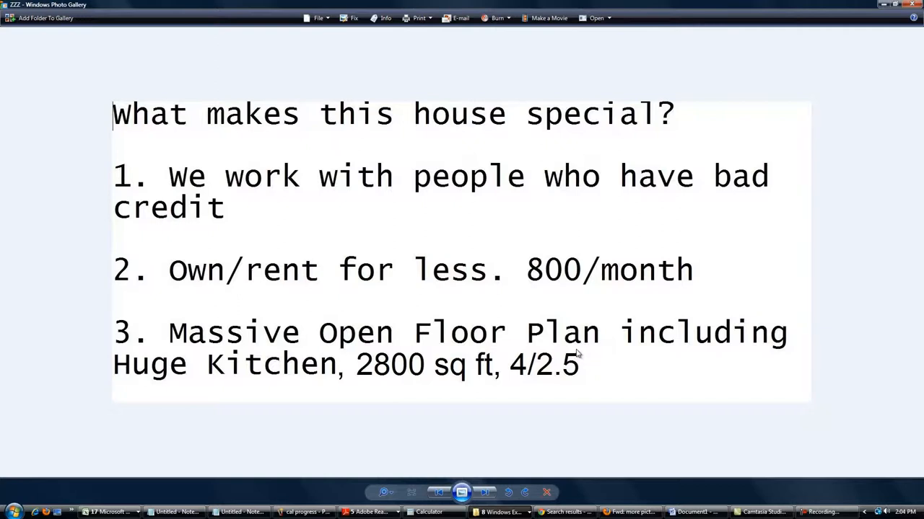
mouse_move(566, 336)
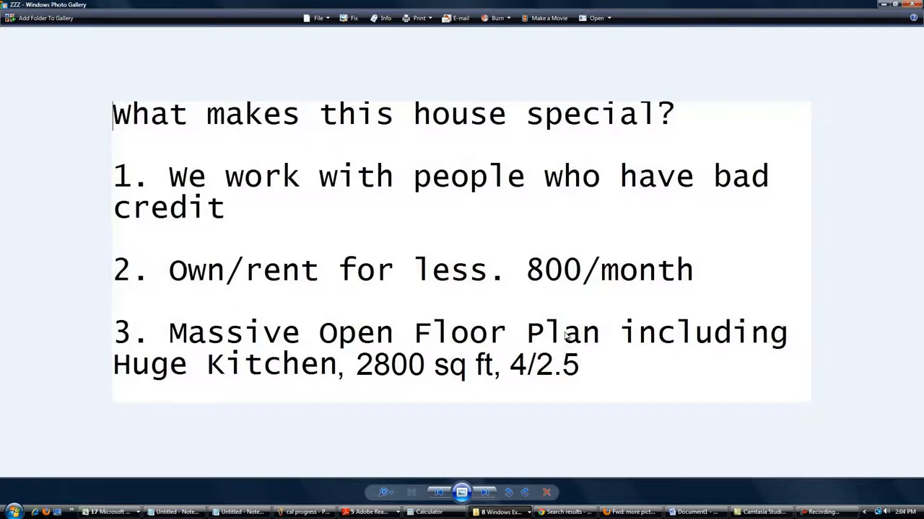
mouse_move(577, 309)
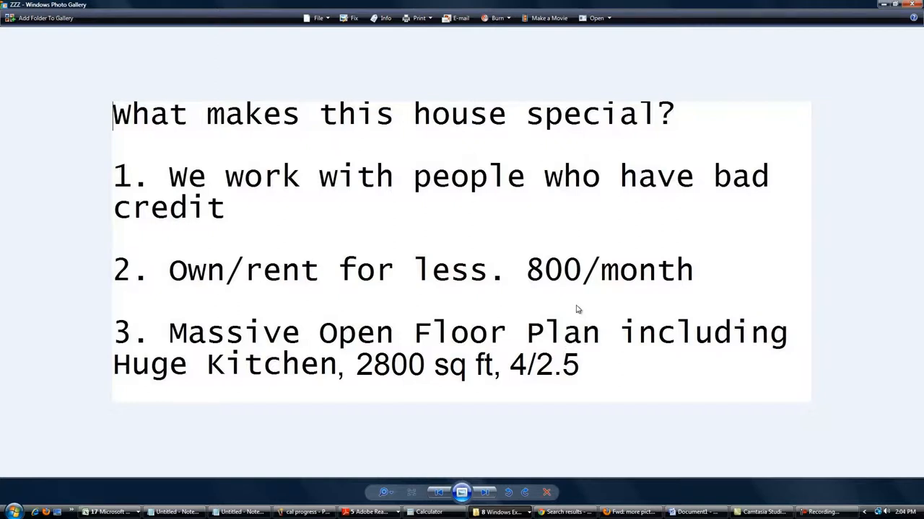
mouse_move(505, 490)
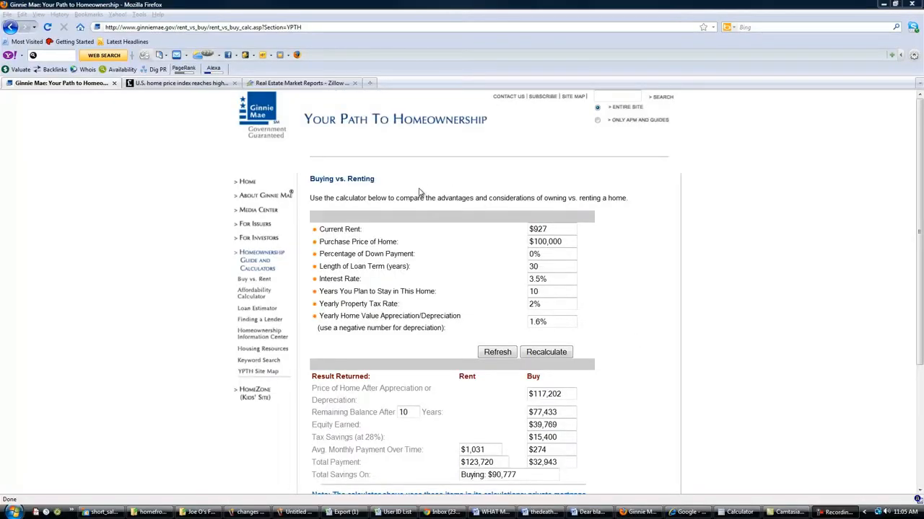
mouse_move(148, 126)
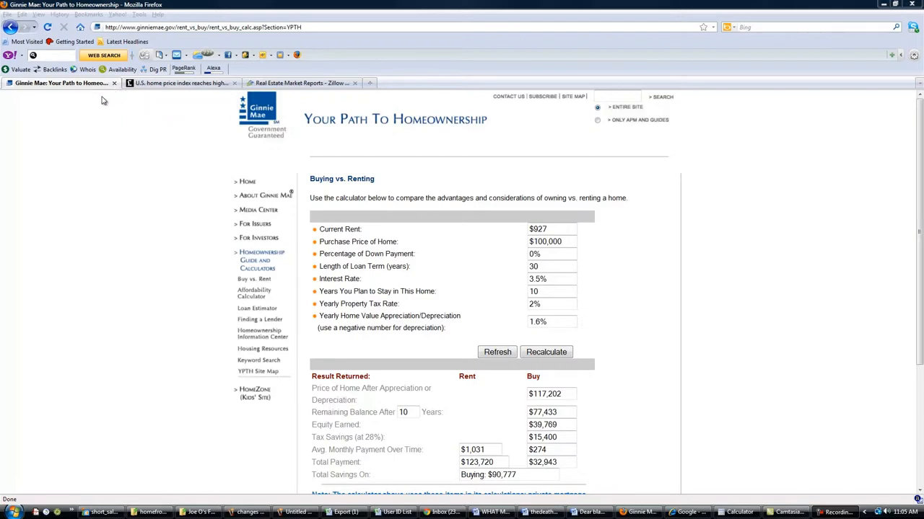
mouse_move(119, 121)
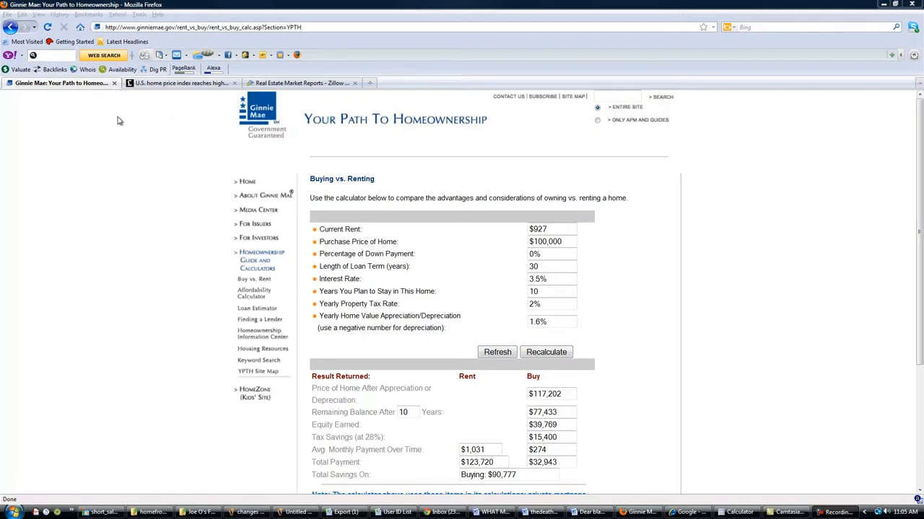
mouse_move(121, 125)
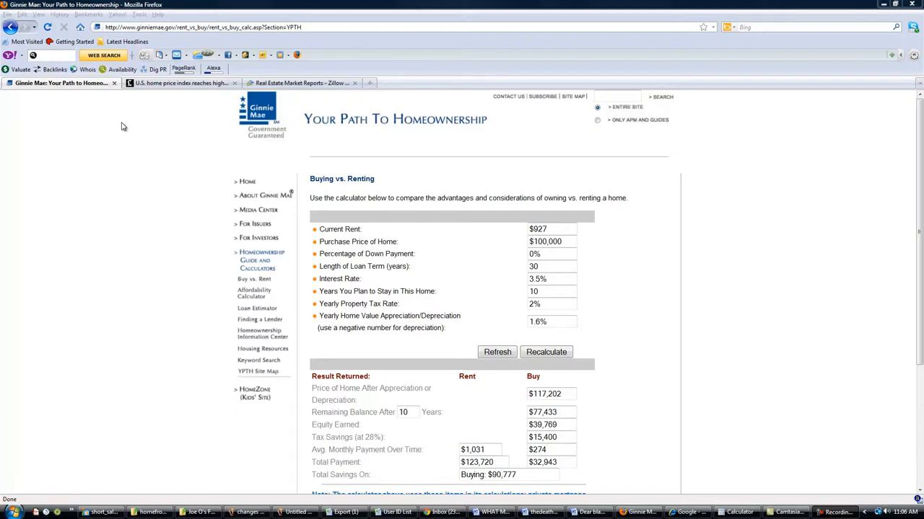
mouse_move(146, 189)
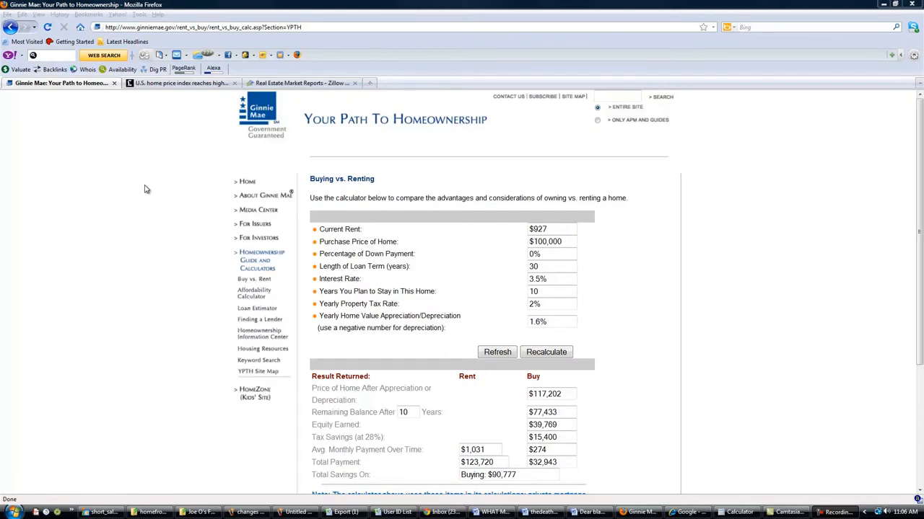
mouse_move(326, 173)
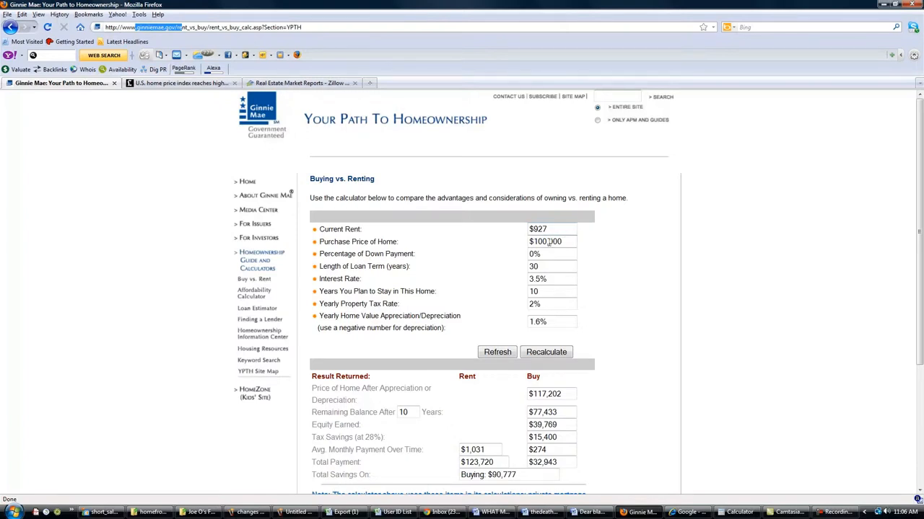
Check the calculator inputs ($927 rent, 30-year term, 3.5% rate) down to the 10-year stay, keeping $90,777 savings.
triple_click(552, 229)
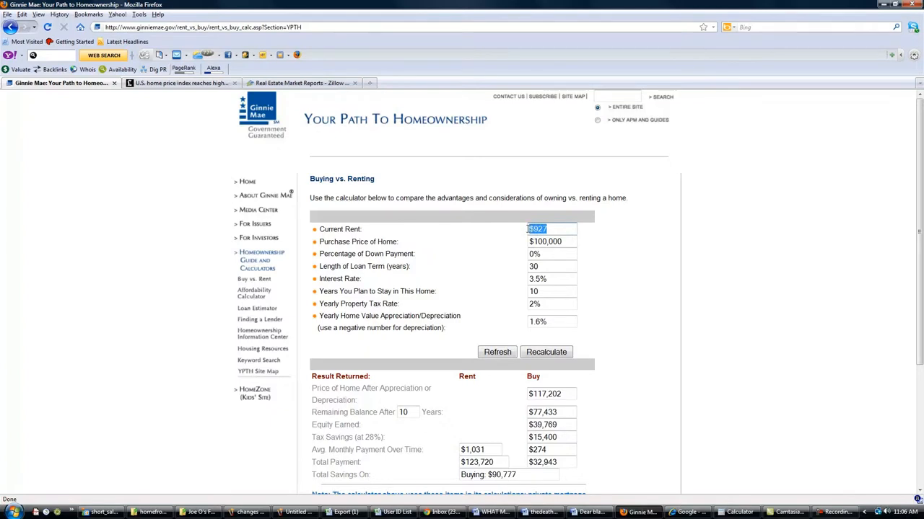
mouse_move(521, 232)
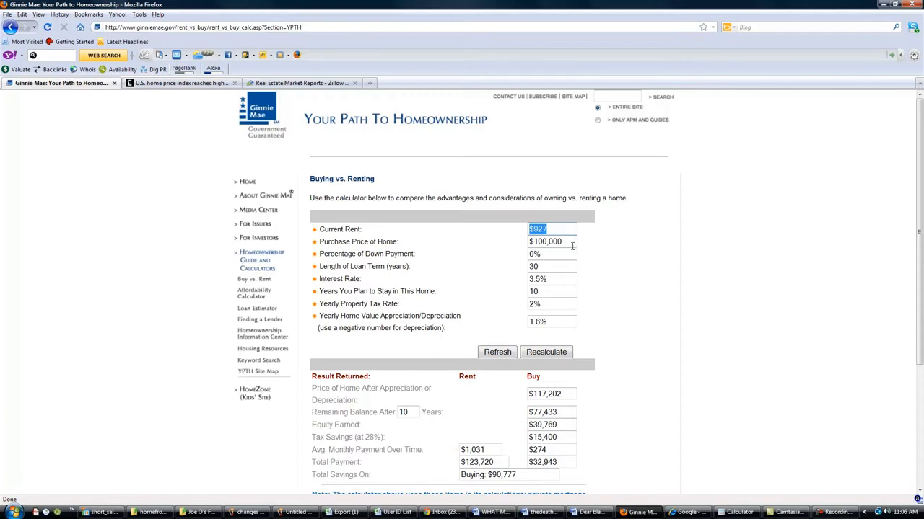
click(552, 254)
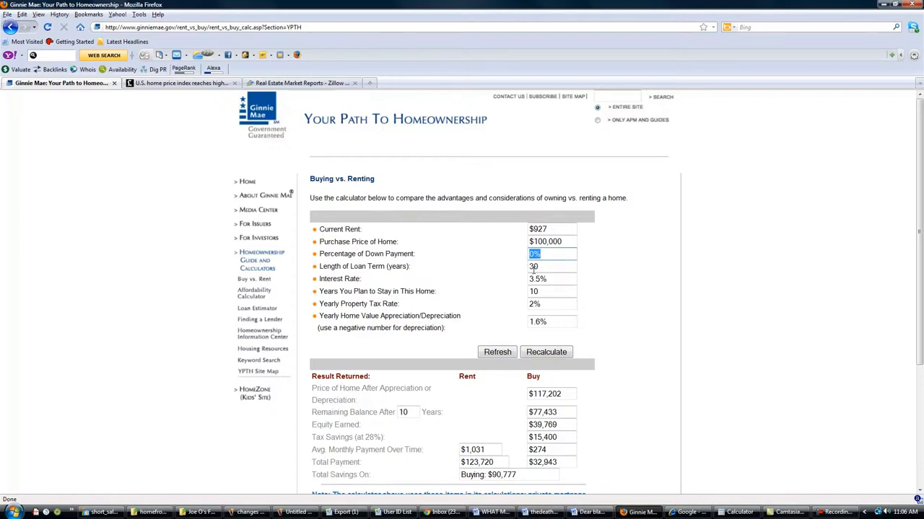
click(552, 266)
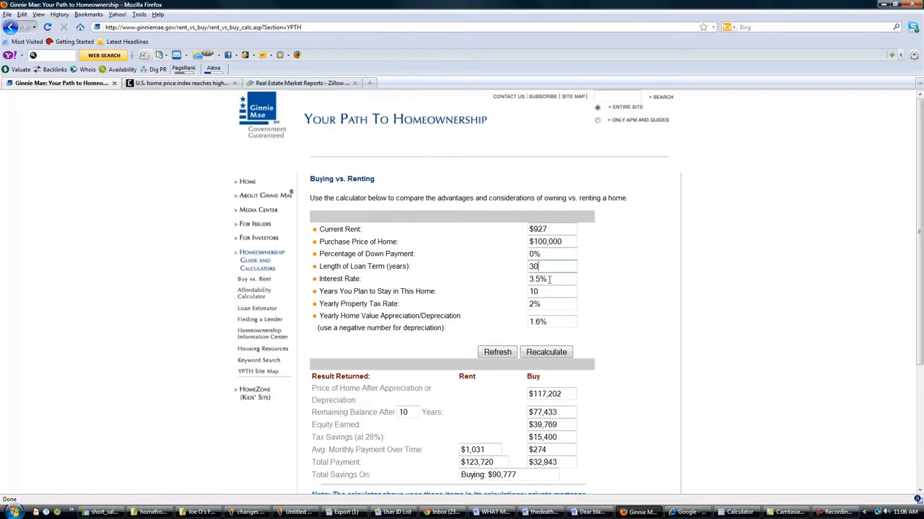
triple_click(552, 279)
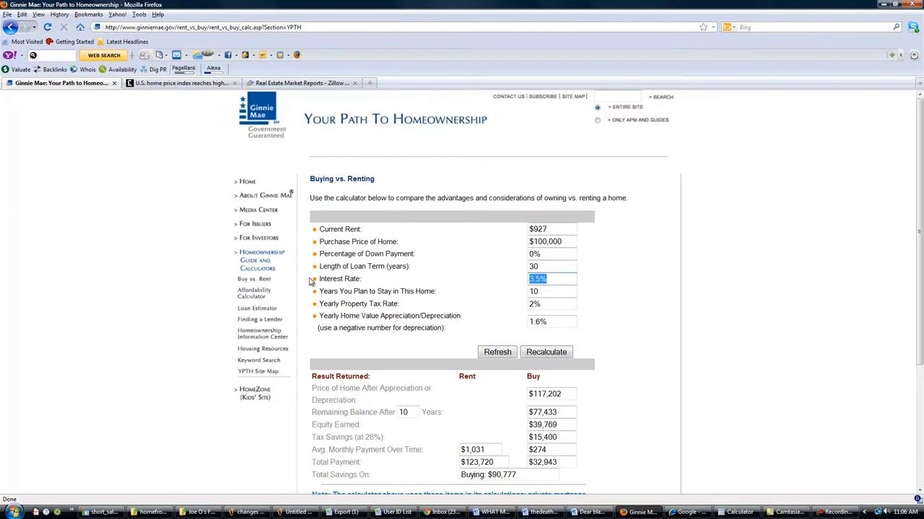
click(552, 279)
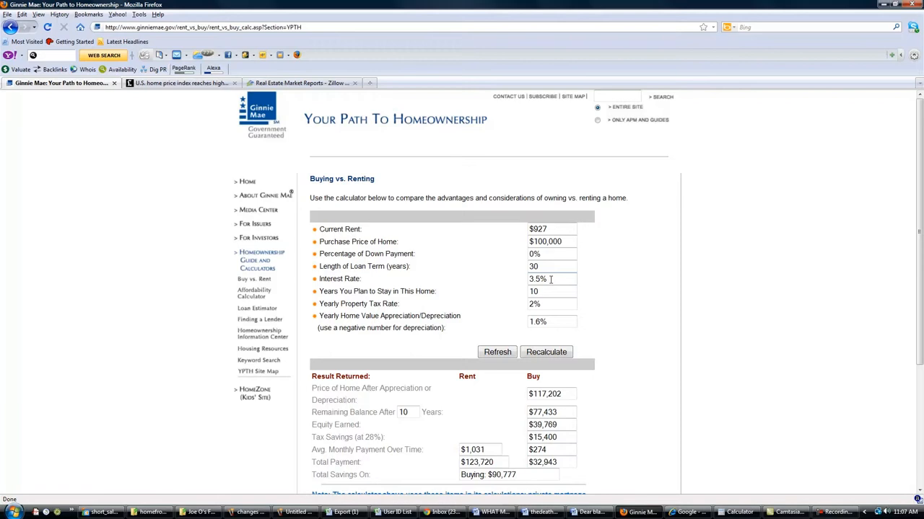
double_click(537, 280)
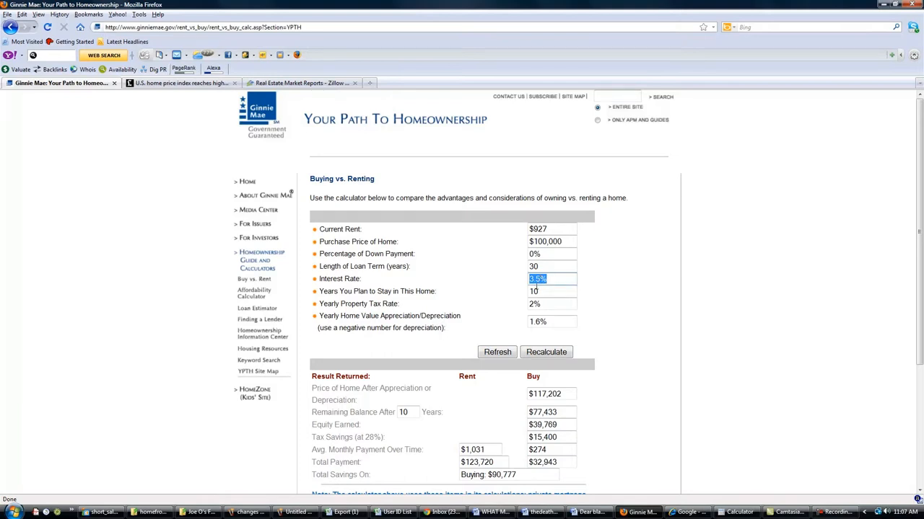
click(552, 278)
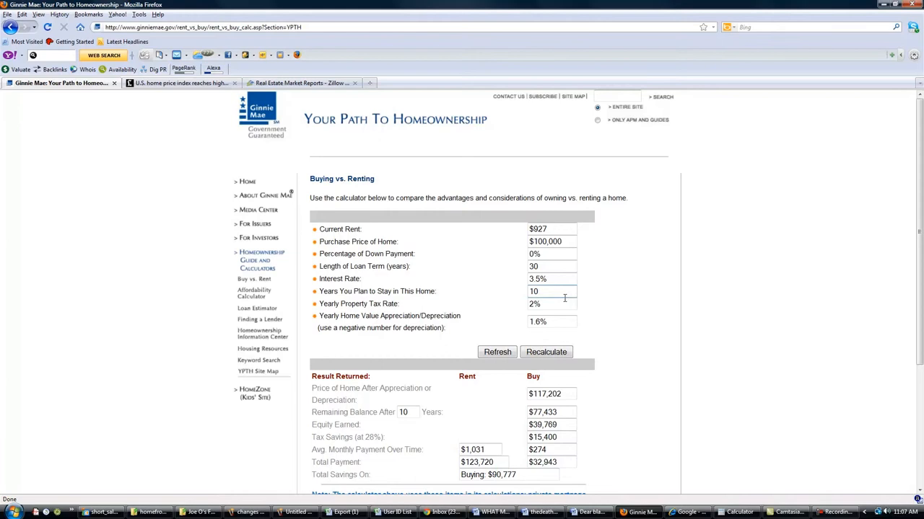
click(552, 291)
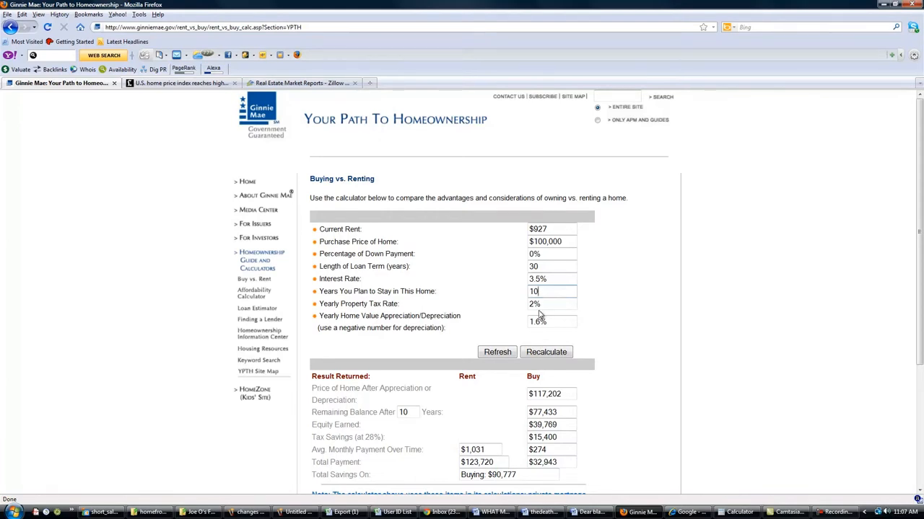
mouse_move(242, 75)
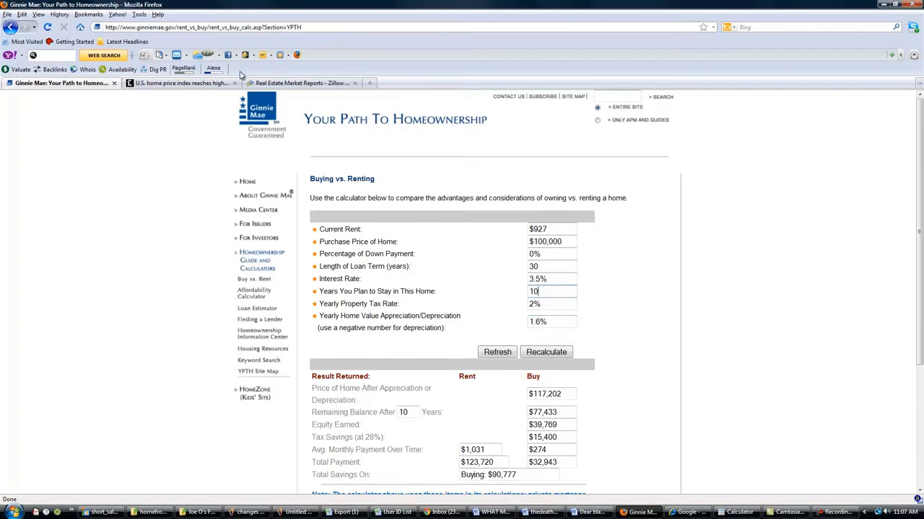
click(178, 82)
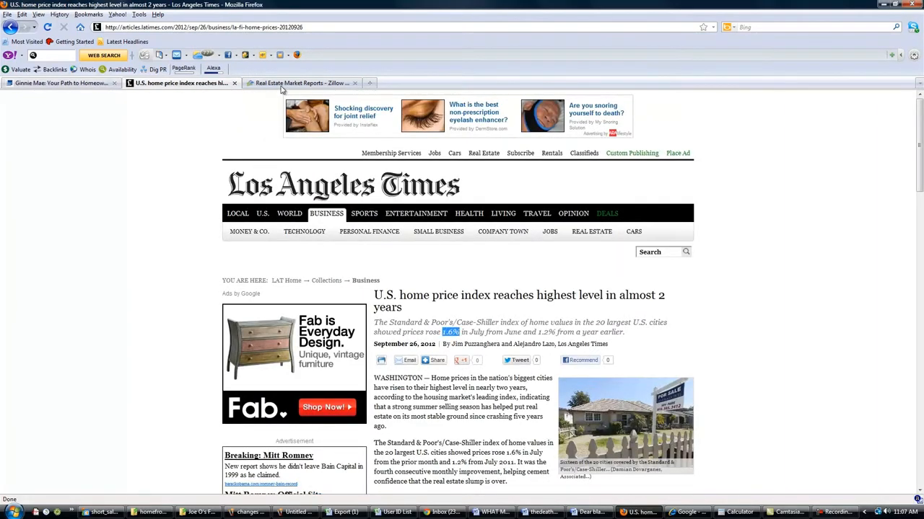
click(299, 82)
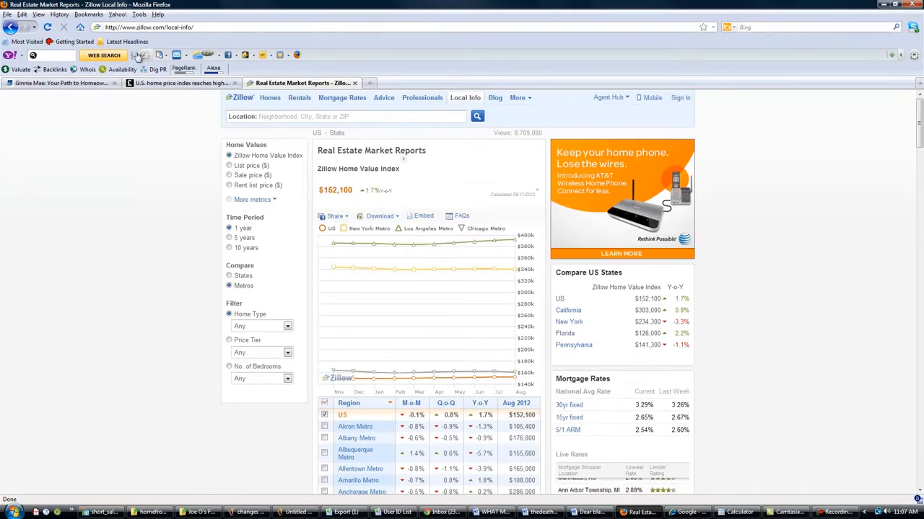
click(61, 82)
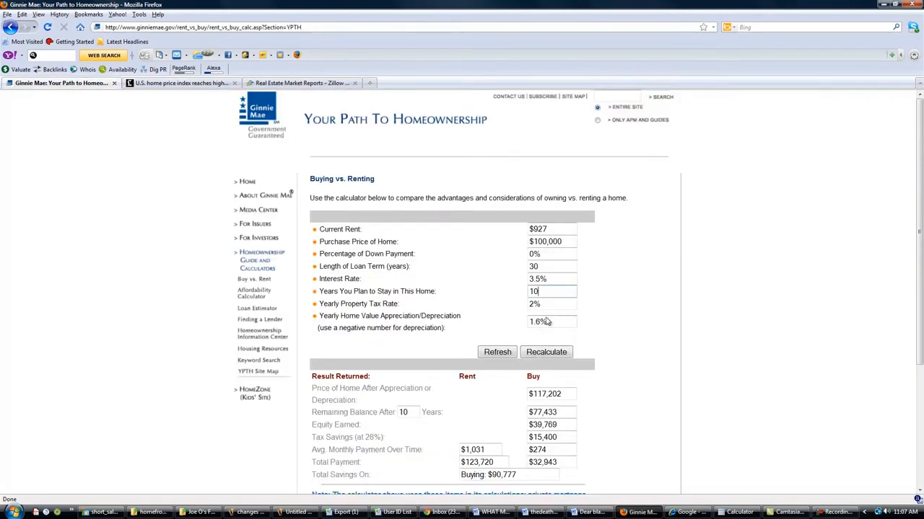
scroll(down, 3)
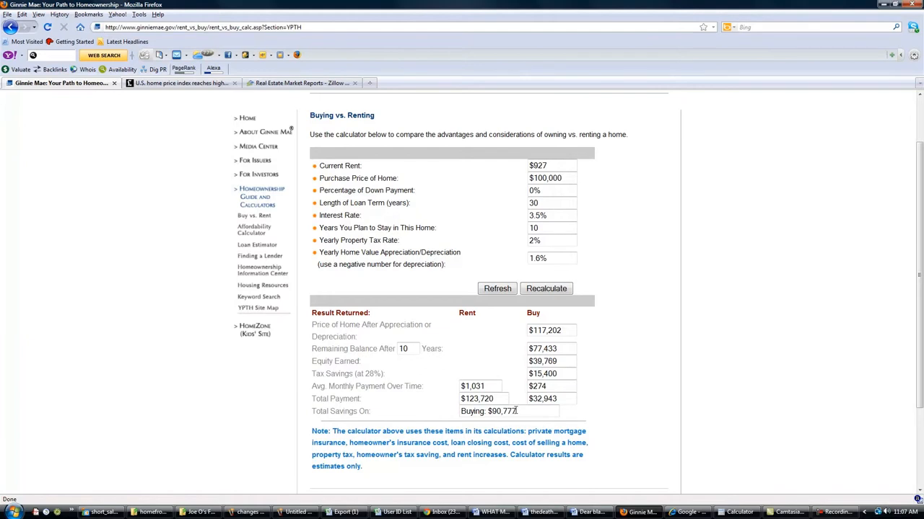
mouse_move(514, 410)
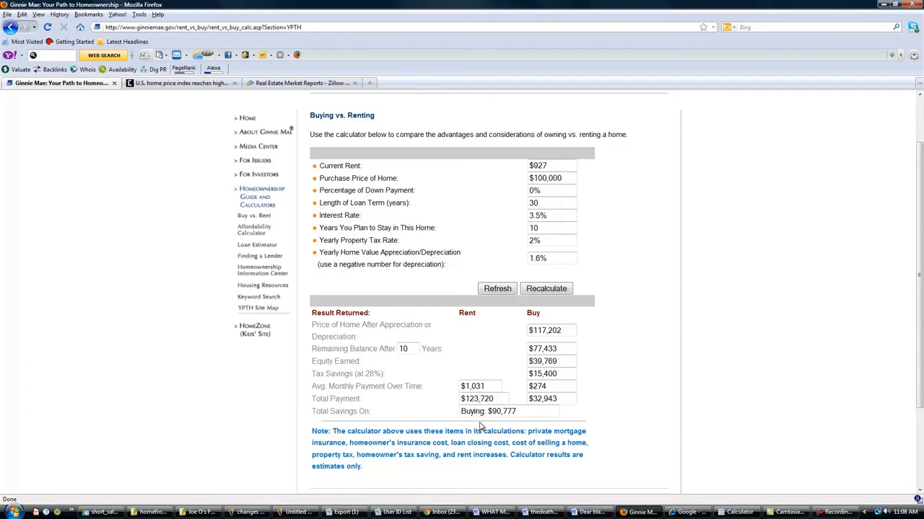
mouse_move(515, 362)
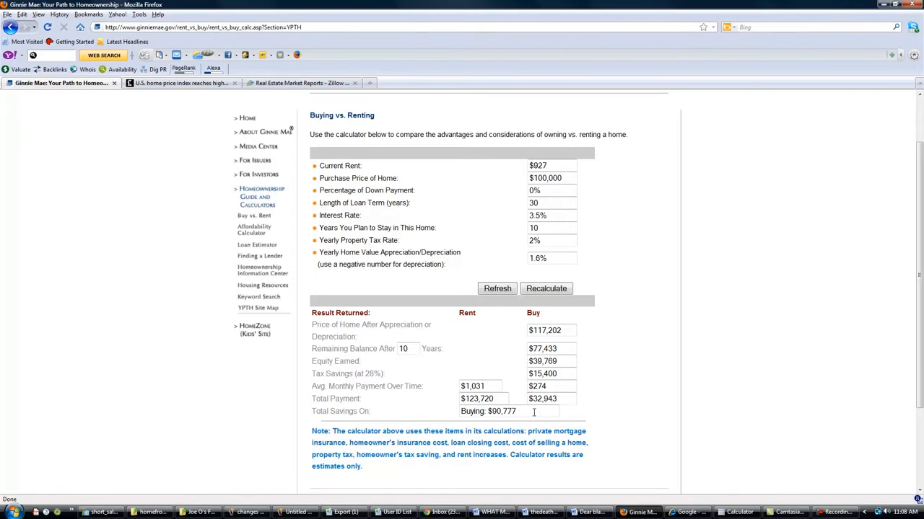
mouse_move(505, 426)
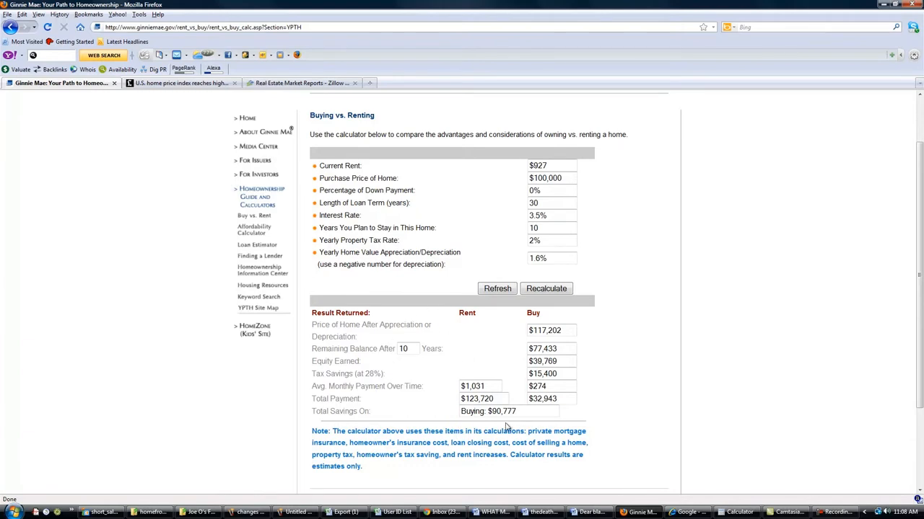
mouse_move(518, 400)
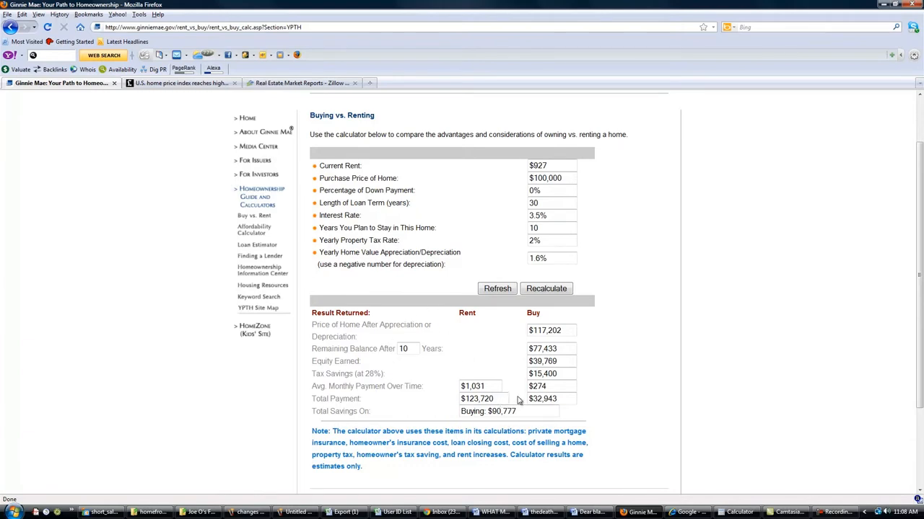
mouse_move(526, 310)
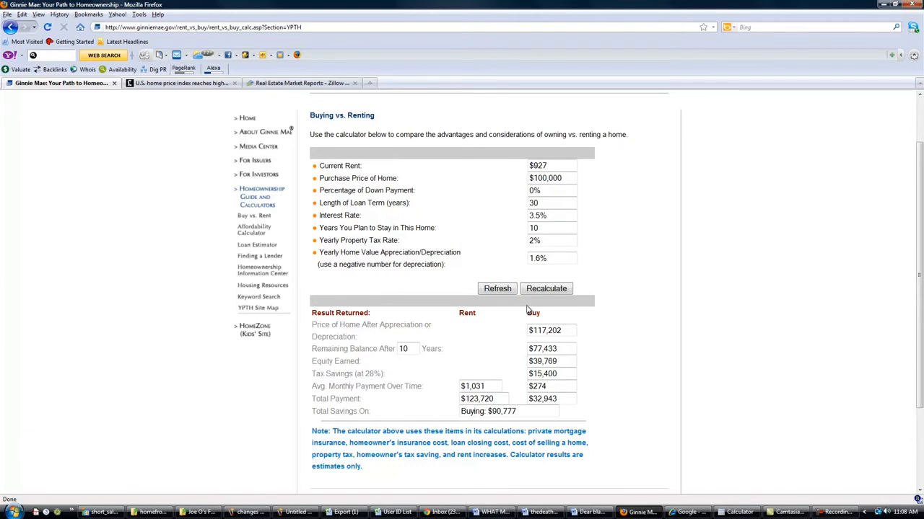
Set 0% appreciation and a 5-year stay, giving $29,469 savings from buying.
click(552, 258)
text(0)
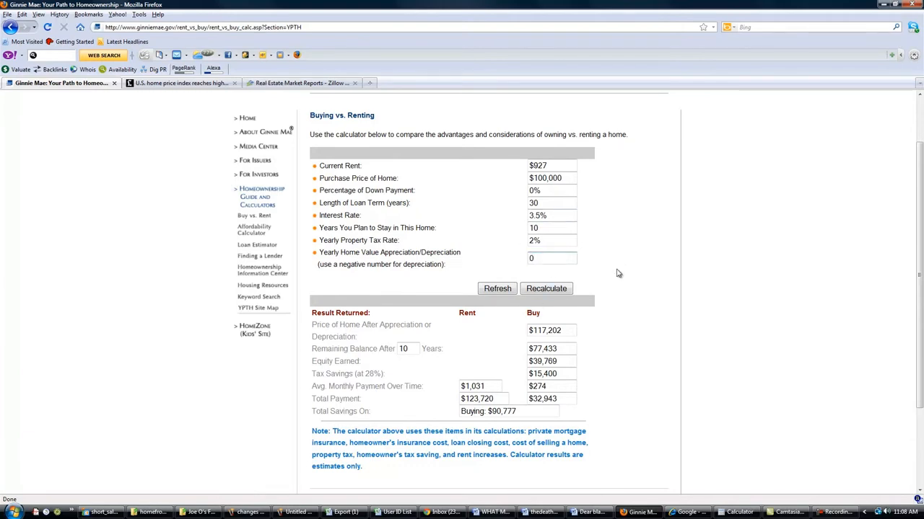
click(546, 288)
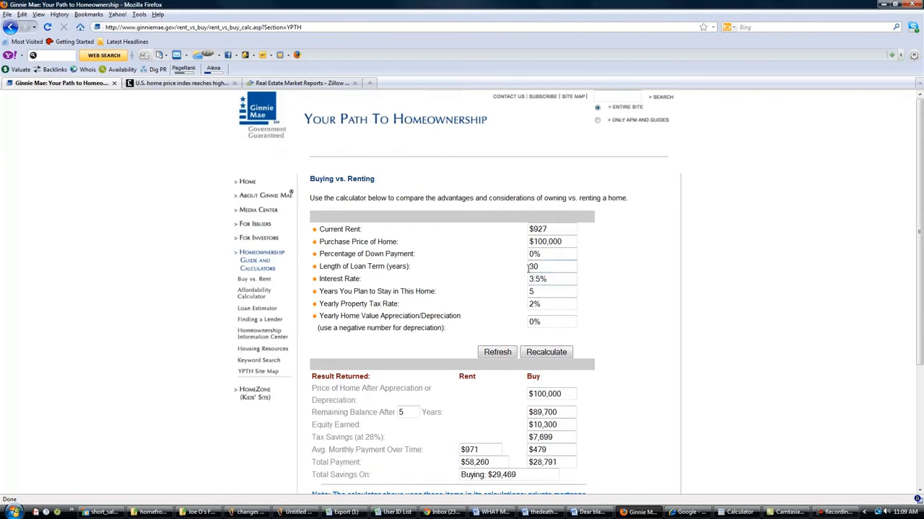
mouse_move(509, 266)
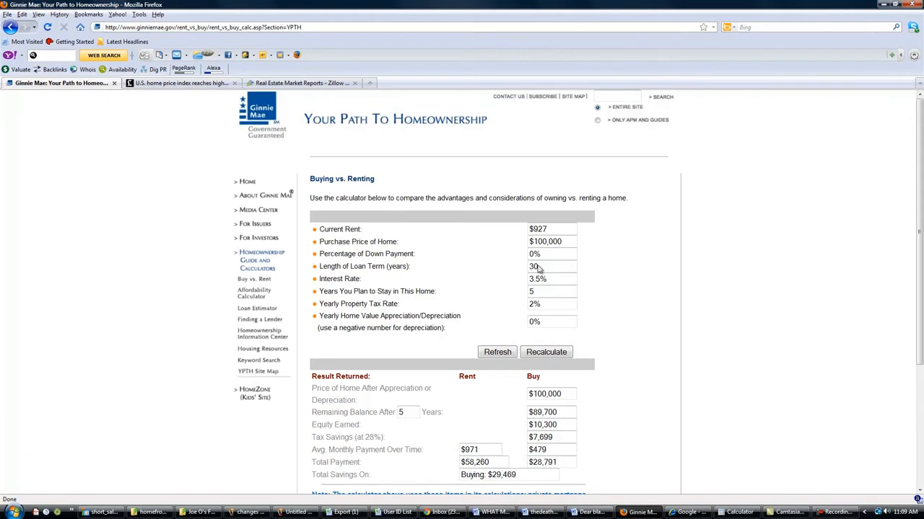
mouse_move(316, 228)
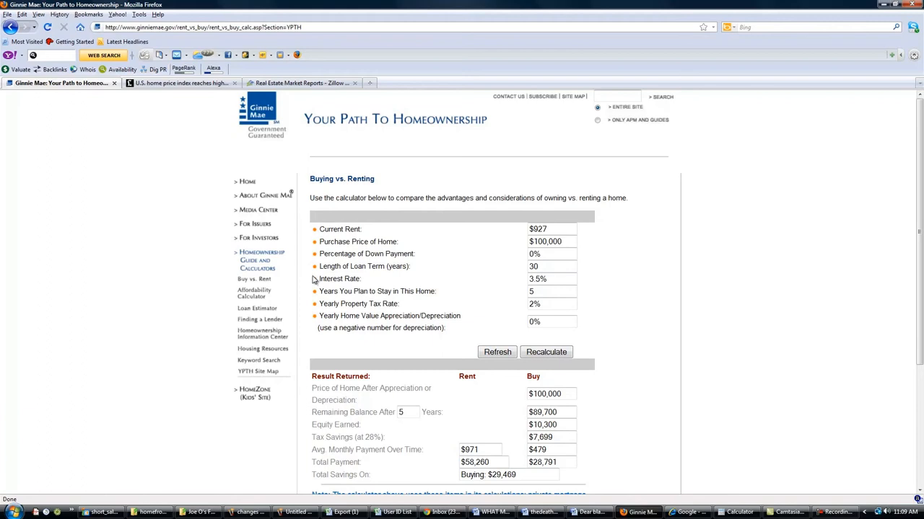
mouse_move(485, 305)
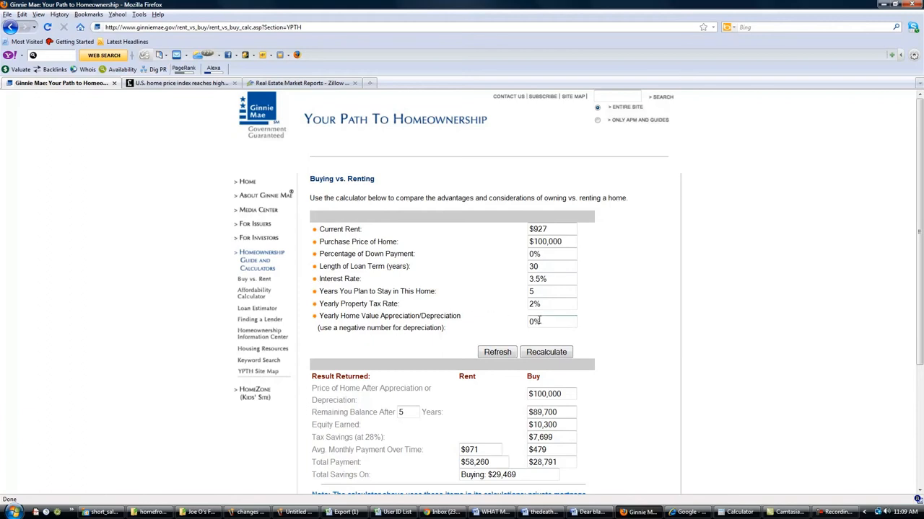
scroll(down, 3)
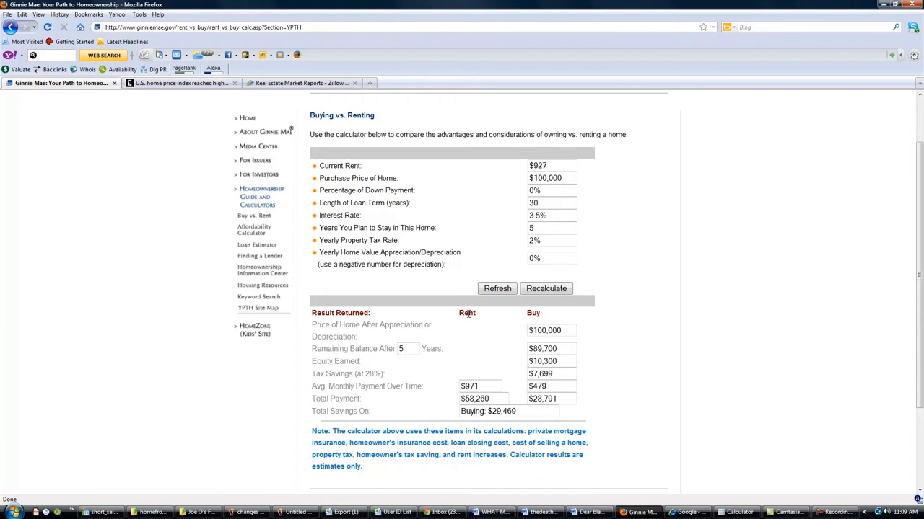
mouse_move(503, 330)
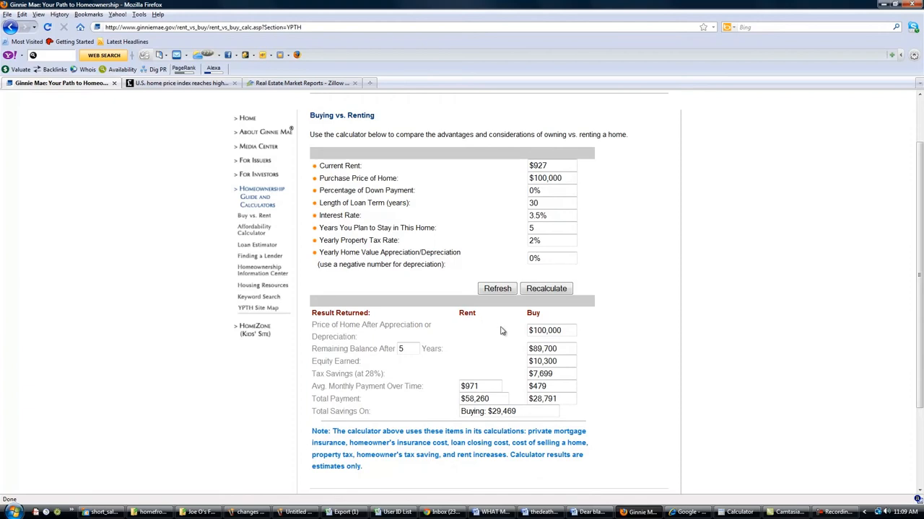
mouse_move(450, 189)
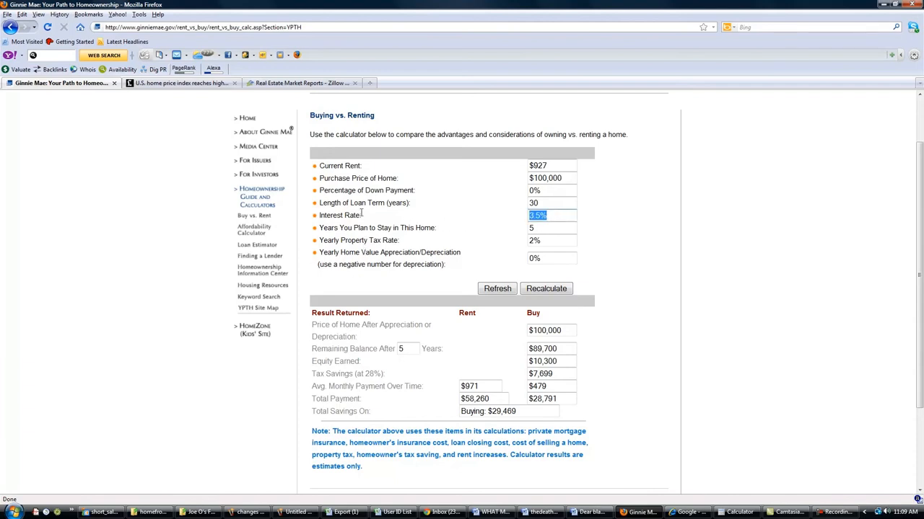
mouse_move(197, 148)
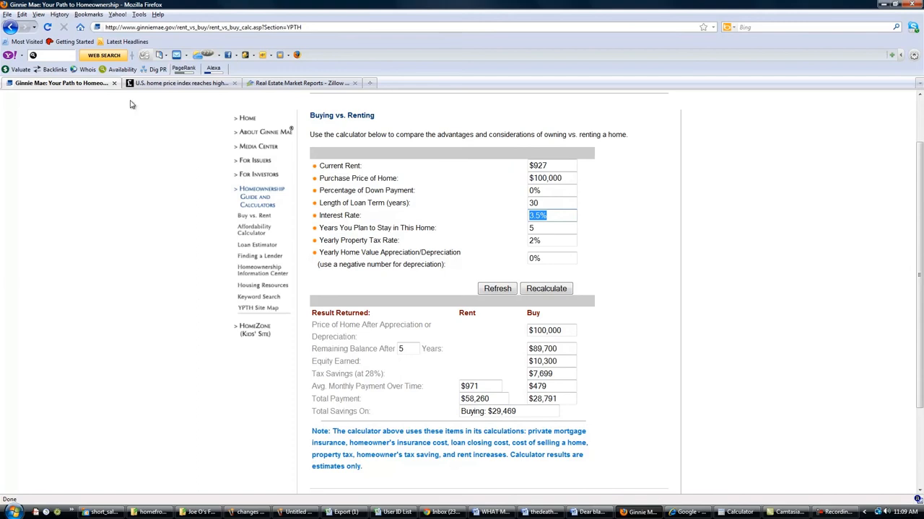
click(194, 26)
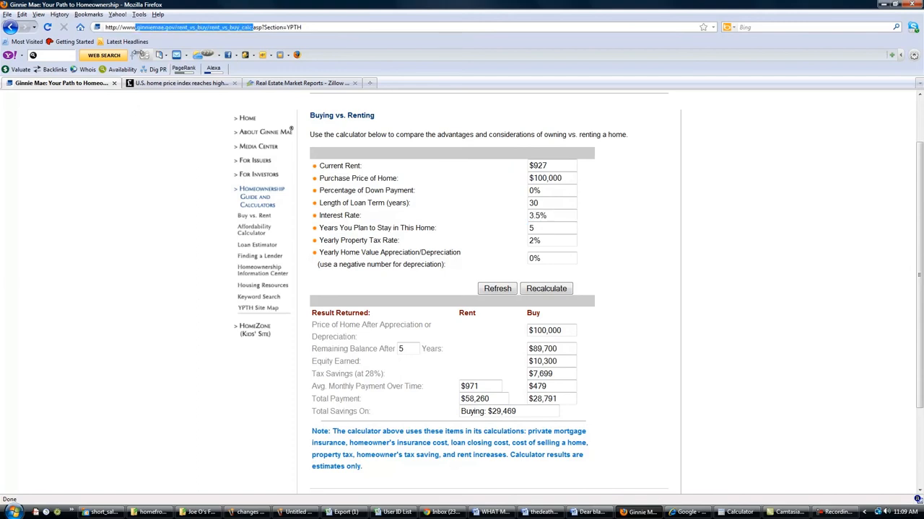
mouse_move(252, 141)
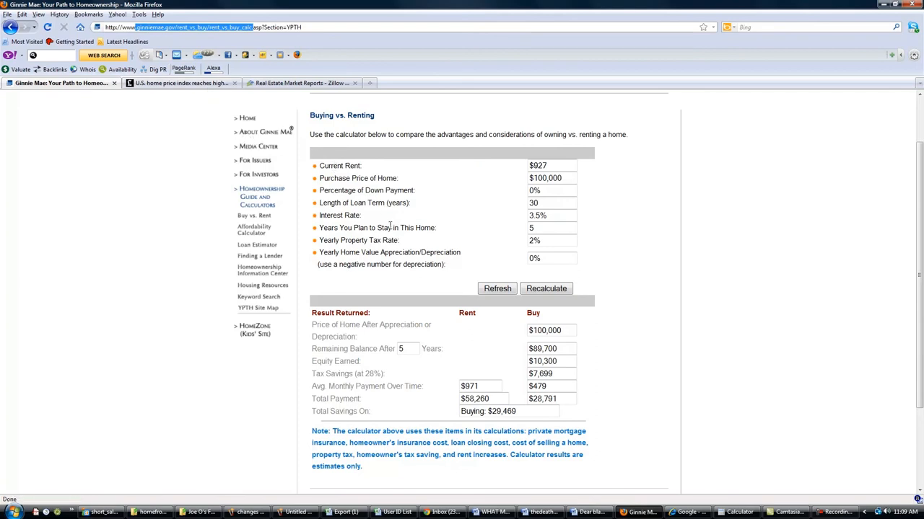
mouse_move(413, 288)
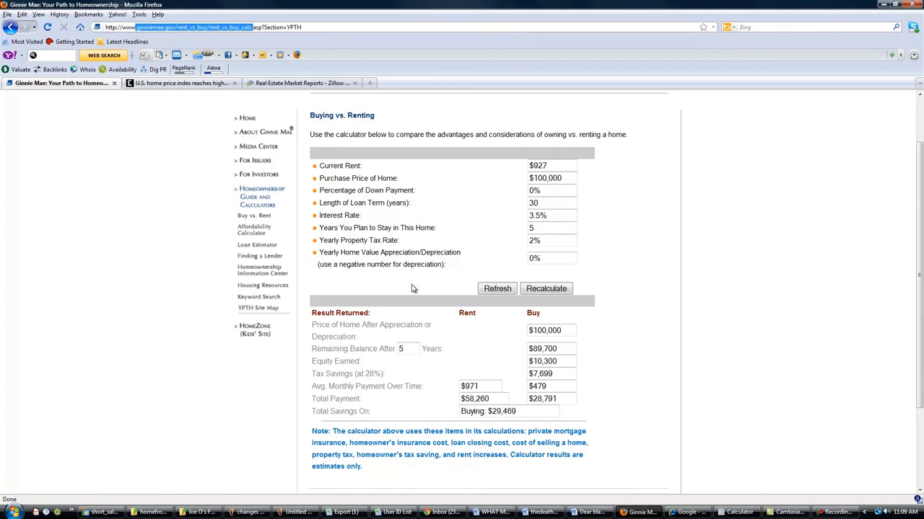
scroll(down, 3)
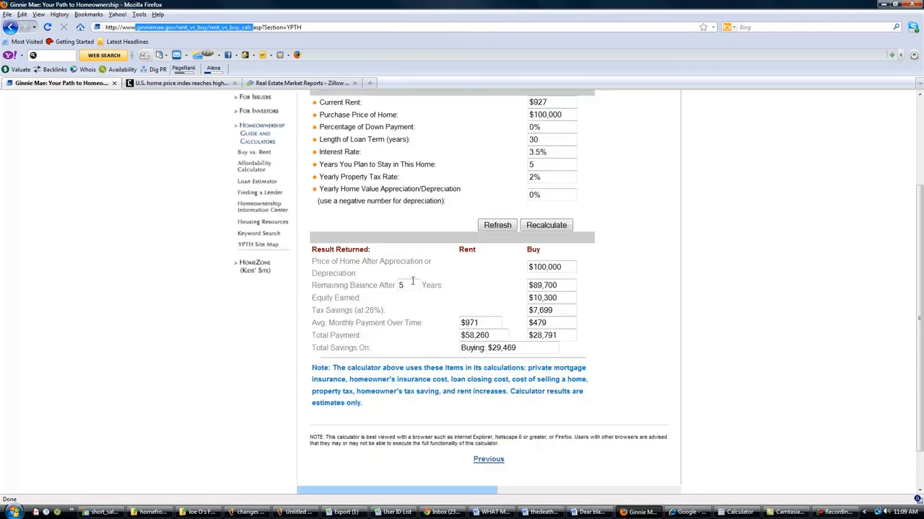
scroll(up, 3)
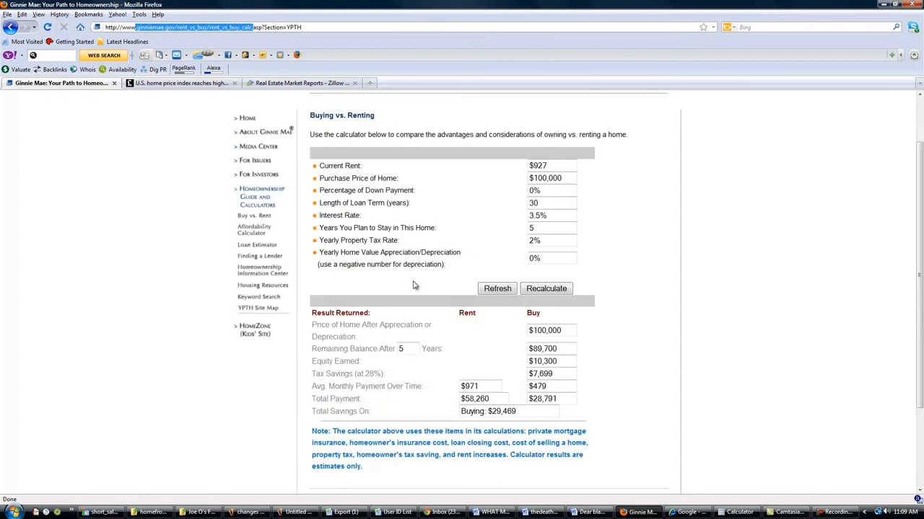